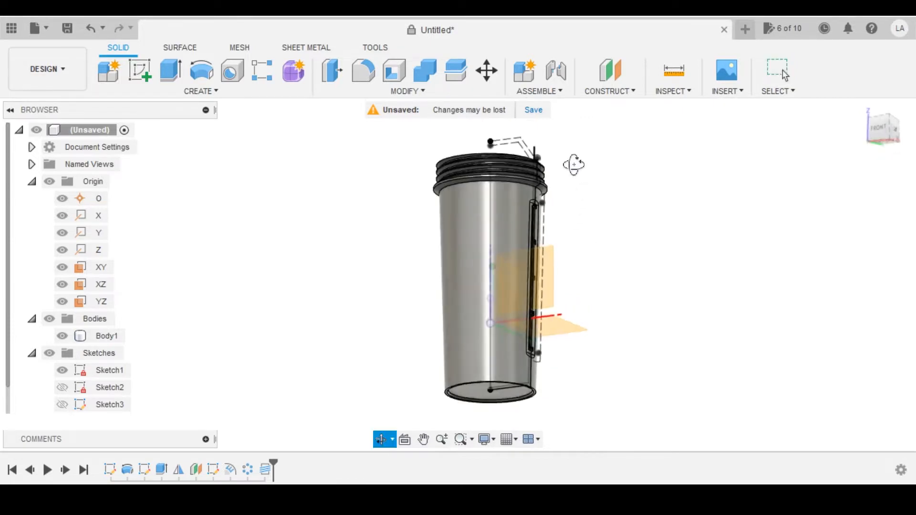
Sketch a closed cap profile over the projected thread edge with a sloped top, then finish it
left_click_drag(574, 163, 574, 225)
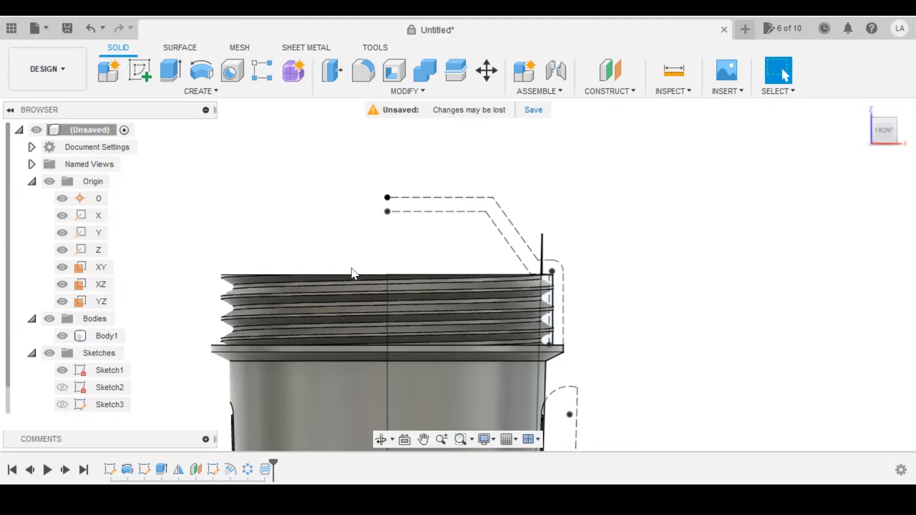
mouse_move(515, 270)
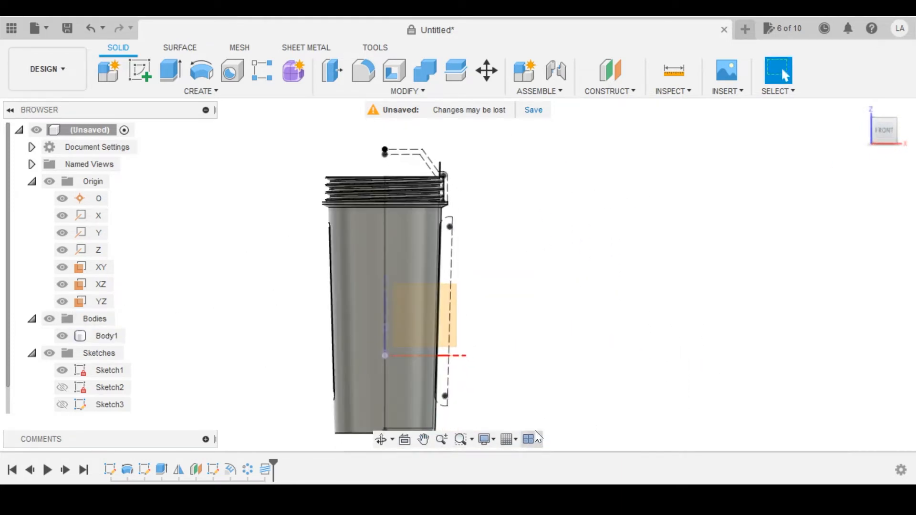
left_click(101, 284)
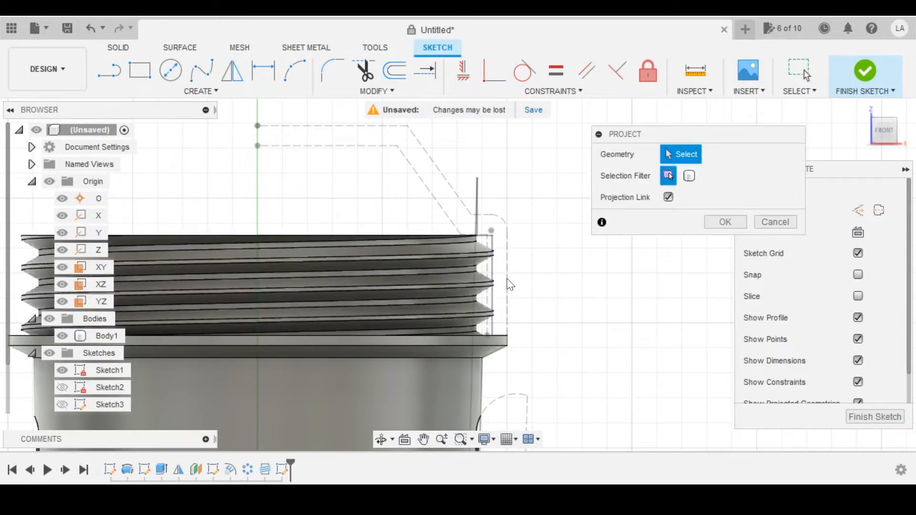
left_click(474, 214)
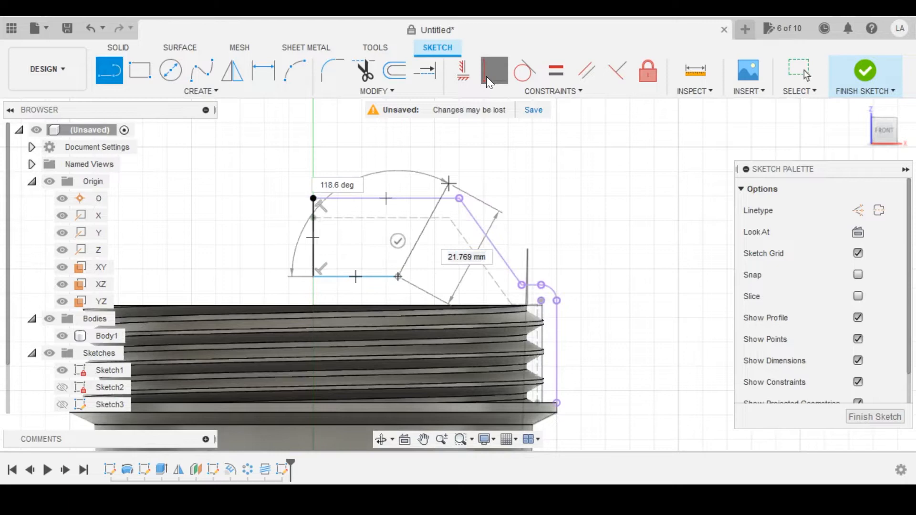
left_click(493, 69)
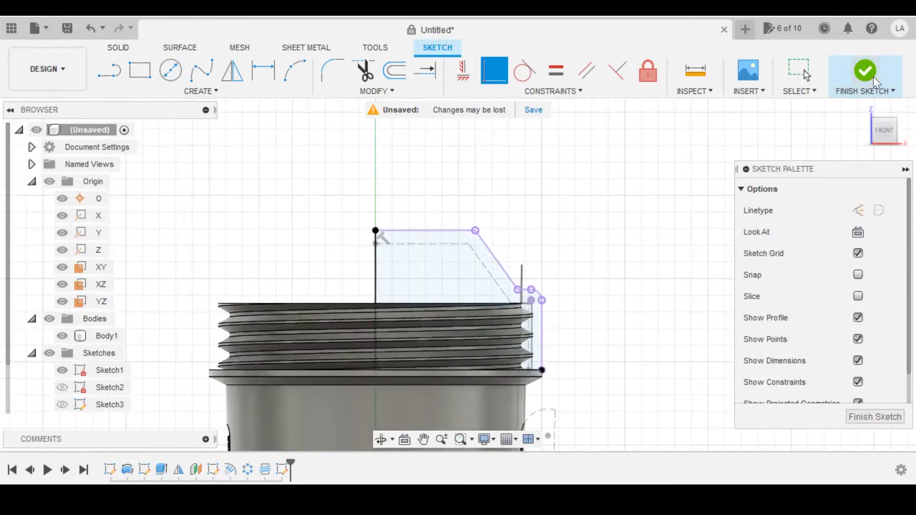
left_click(866, 76)
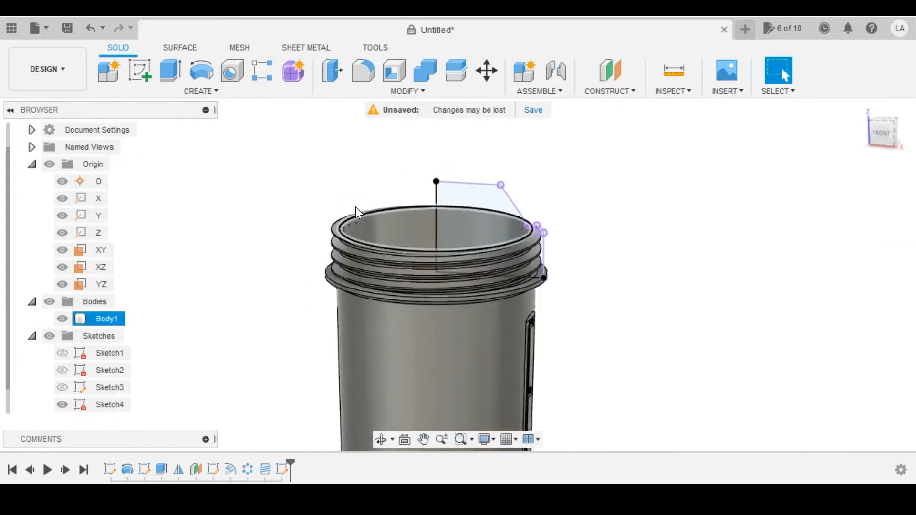
Revolve the cap profile a full 360° as a New Component on the bottle threads
left_click(202, 70)
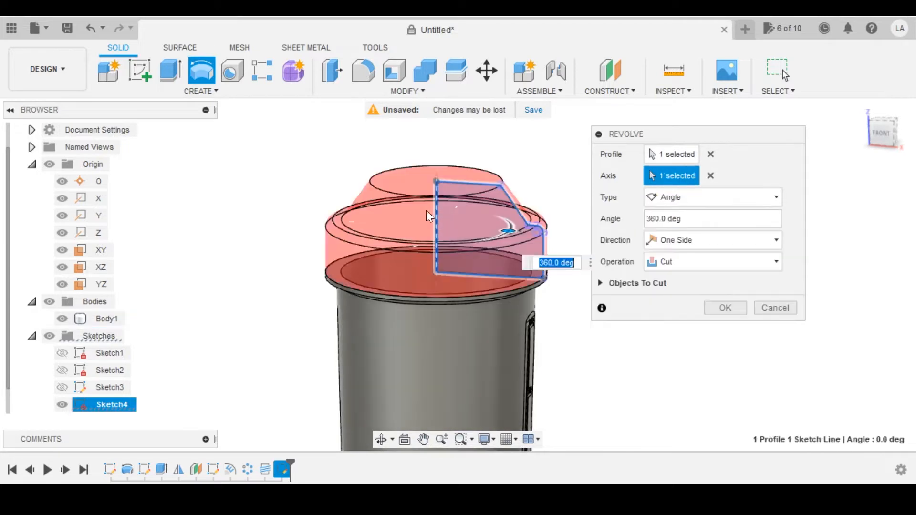
left_click(712, 262)
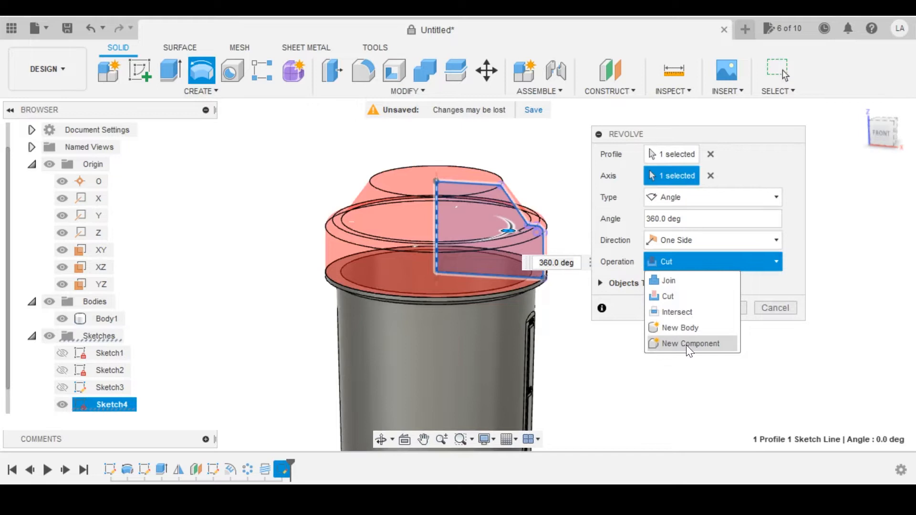
left_click(689, 343)
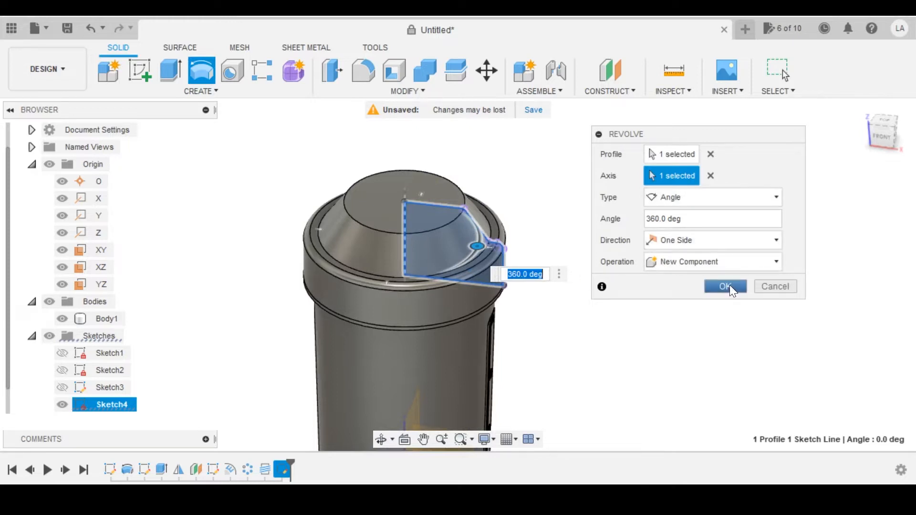
left_click(724, 287)
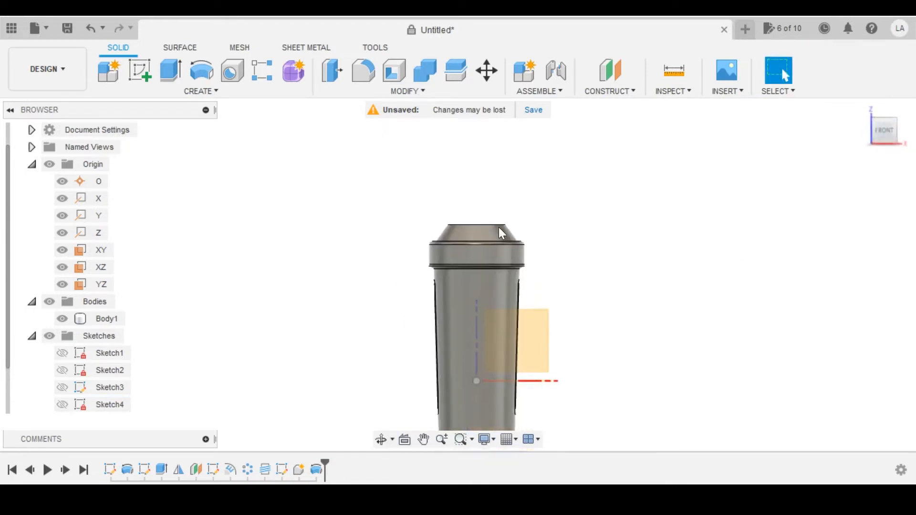
Start a new sketch on the side plane after turning to the right view of the cap
left_click_drag(499, 233, 582, 299)
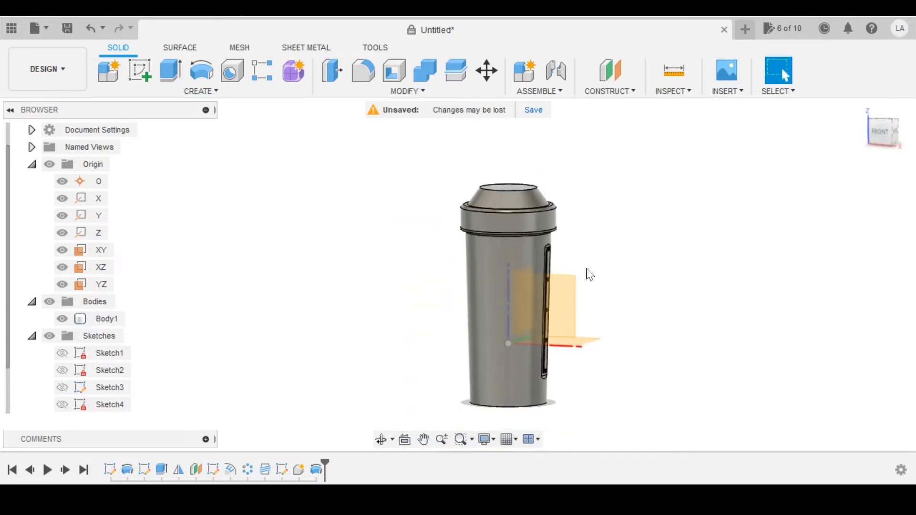
left_click_drag(590, 275, 526, 243)
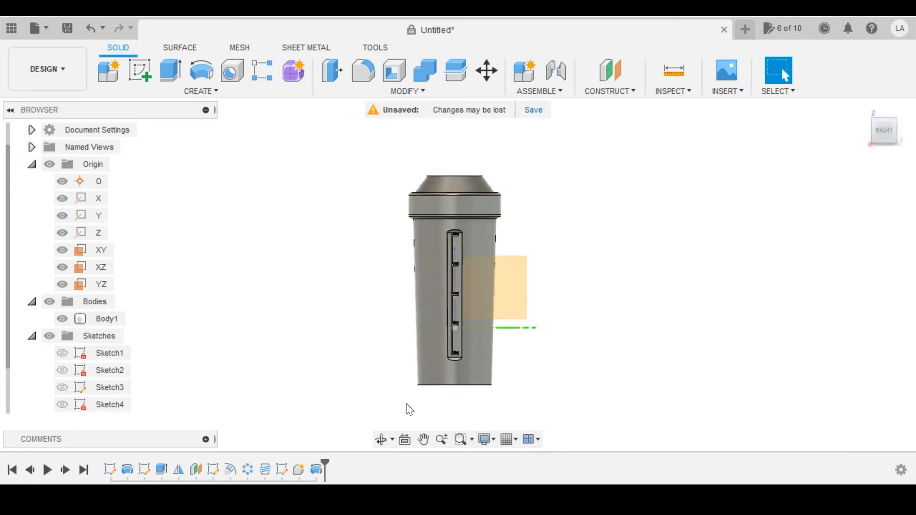
left_click(100, 284)
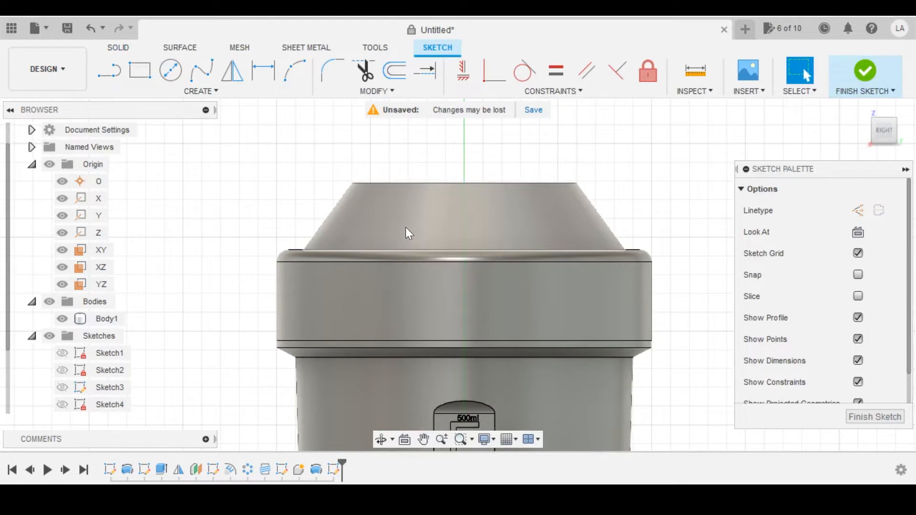
mouse_move(110, 69)
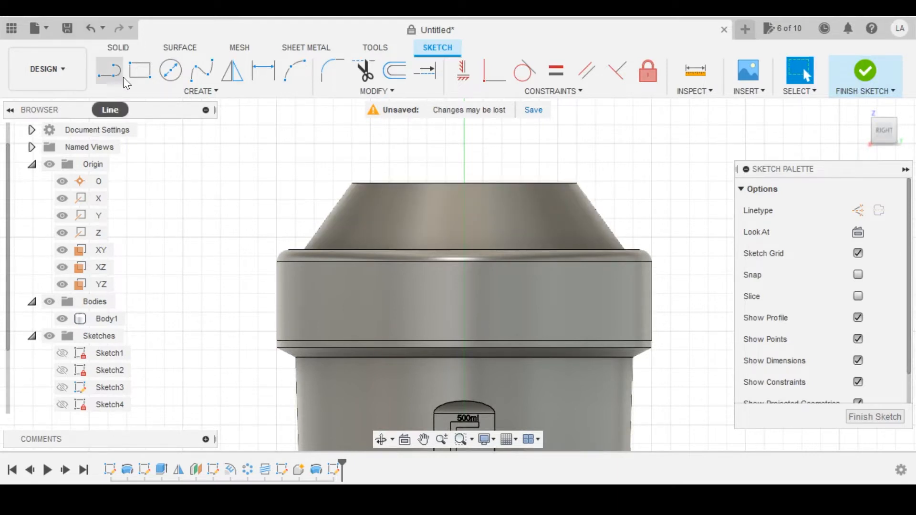
With Slice enabled, outline a region above the cap bounded below by a gentle arc, then finish
left_click(294, 70)
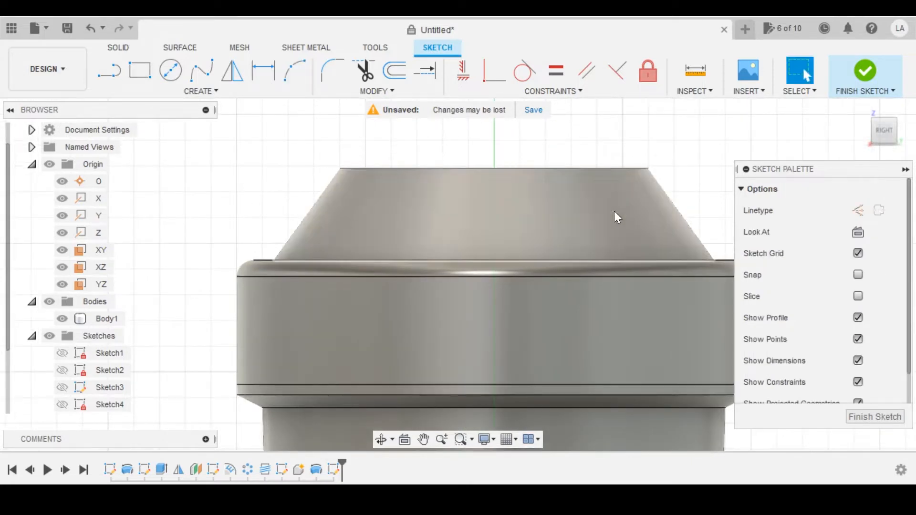
left_click(857, 296)
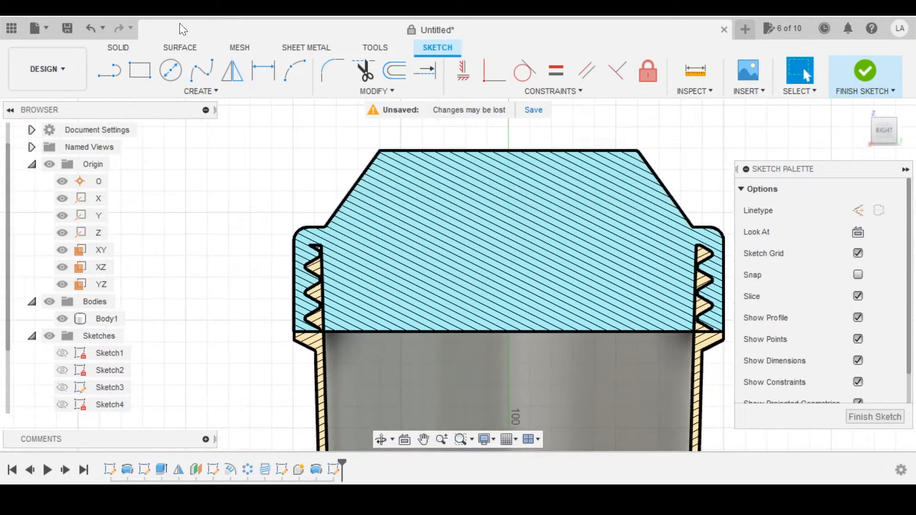
left_click(294, 70)
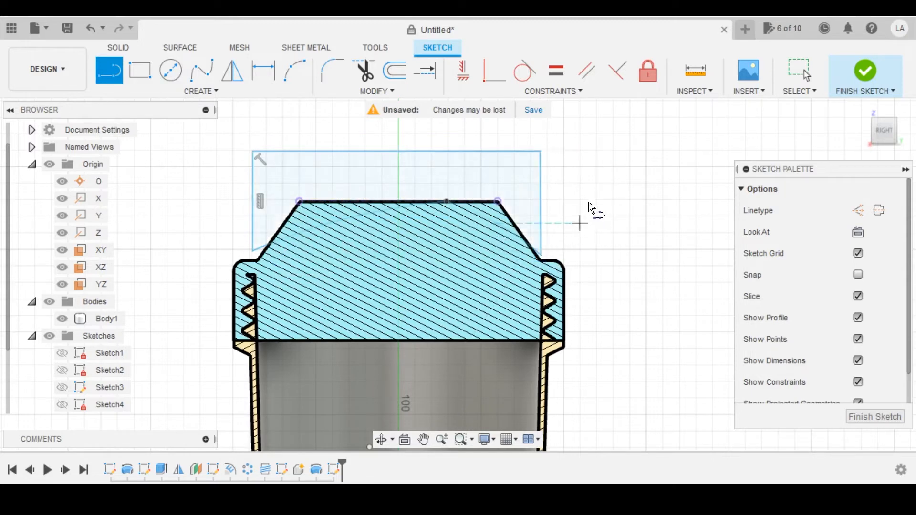
left_click(865, 76)
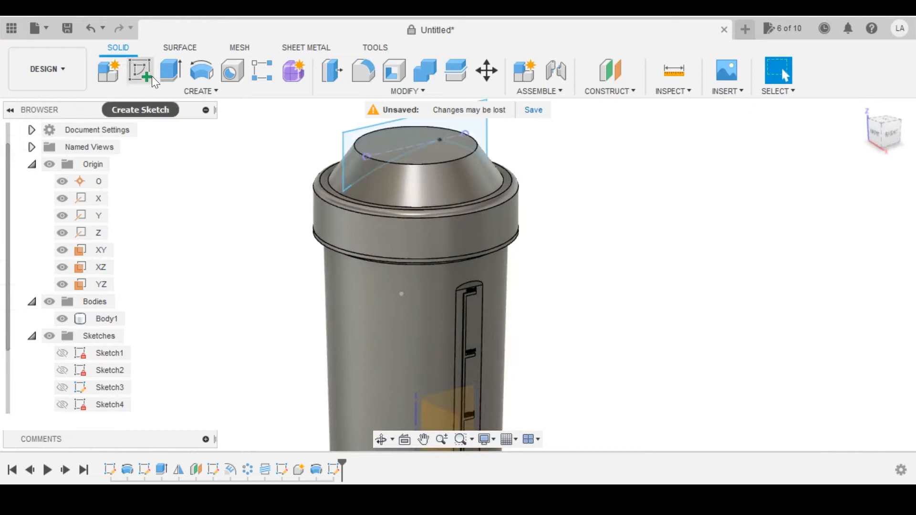
Extrude the outline as a symmetric cut to give the cap a domed top
left_click(169, 70)
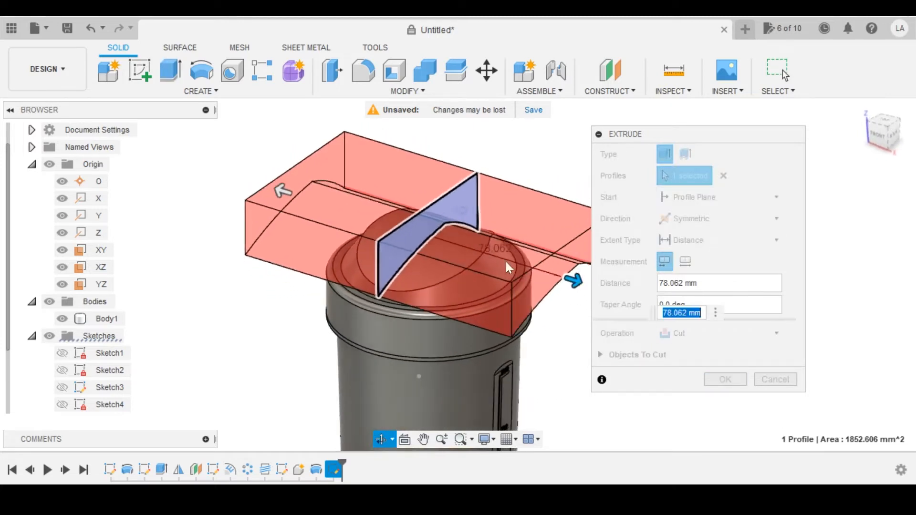
left_click(724, 379)
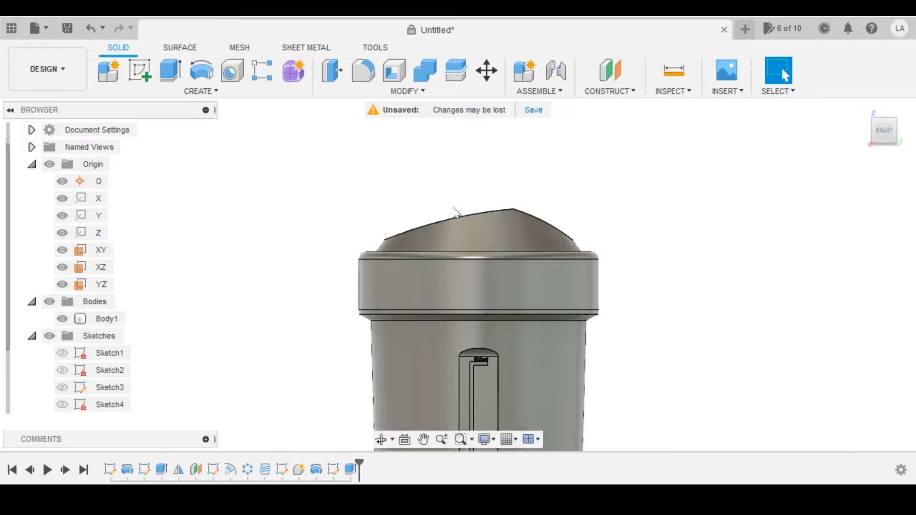
mouse_move(474, 227)
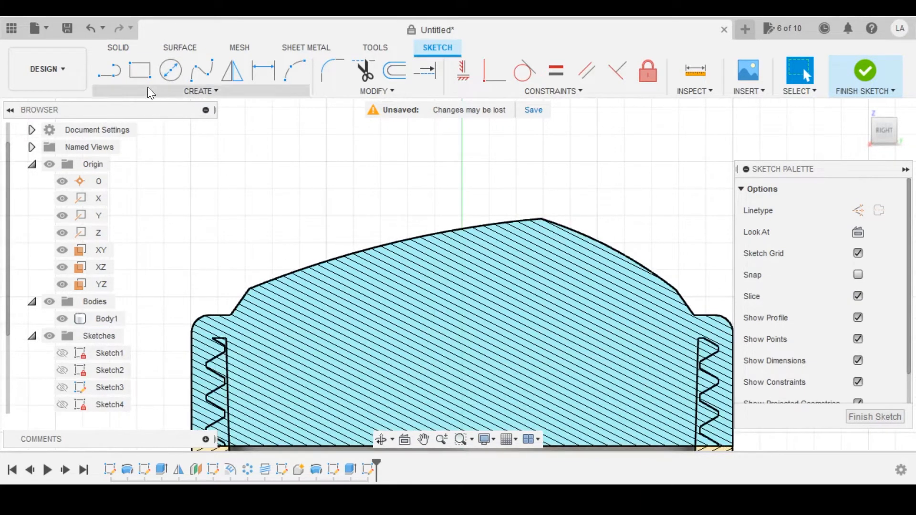
Draw a rectangle above the dome and mirror its edge across the vertical centre line
left_click(139, 69)
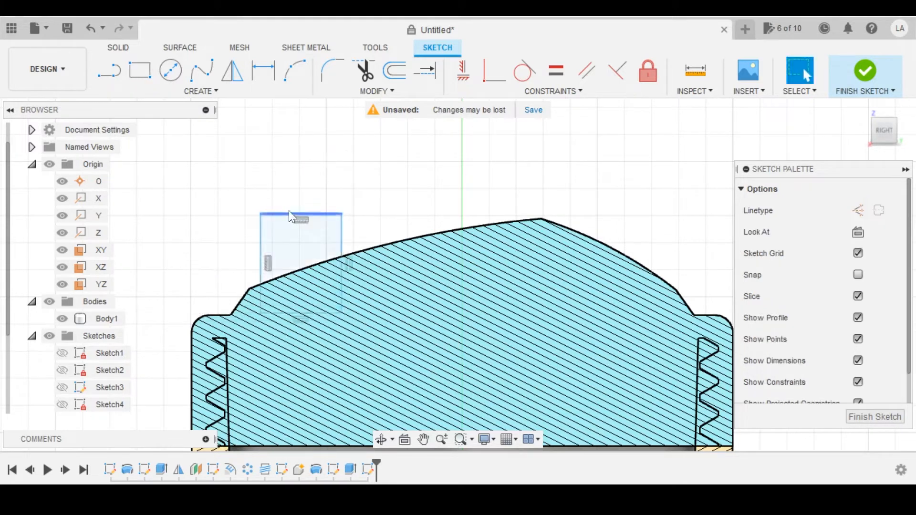
left_click(201, 91)
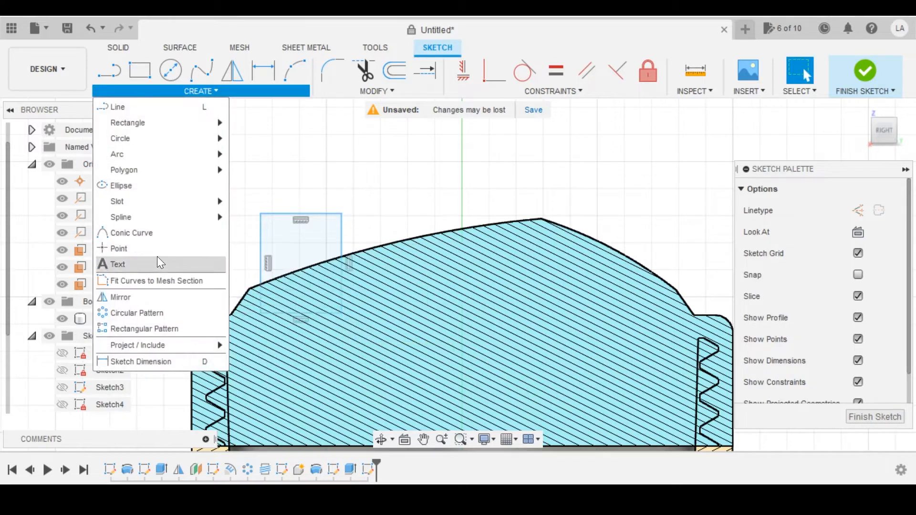
left_click(121, 297)
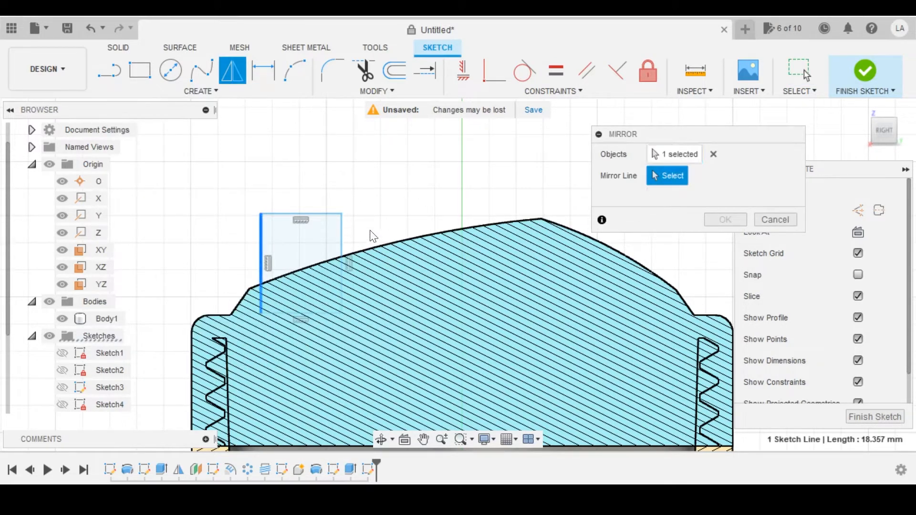
left_click(423, 263)
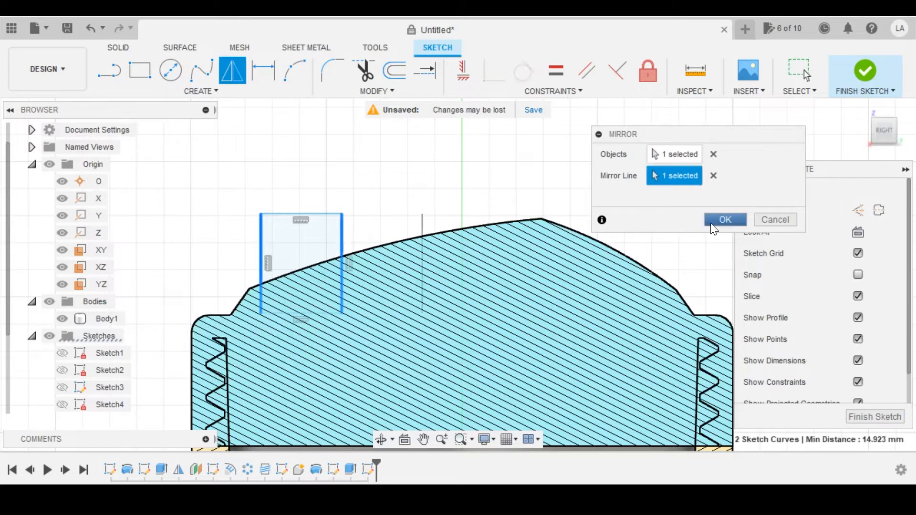
left_click(724, 219)
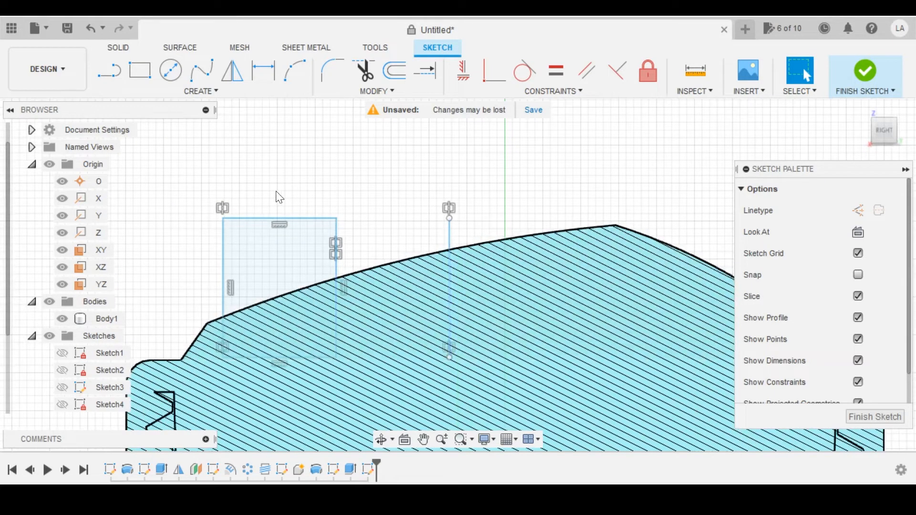
mouse_move(259, 217)
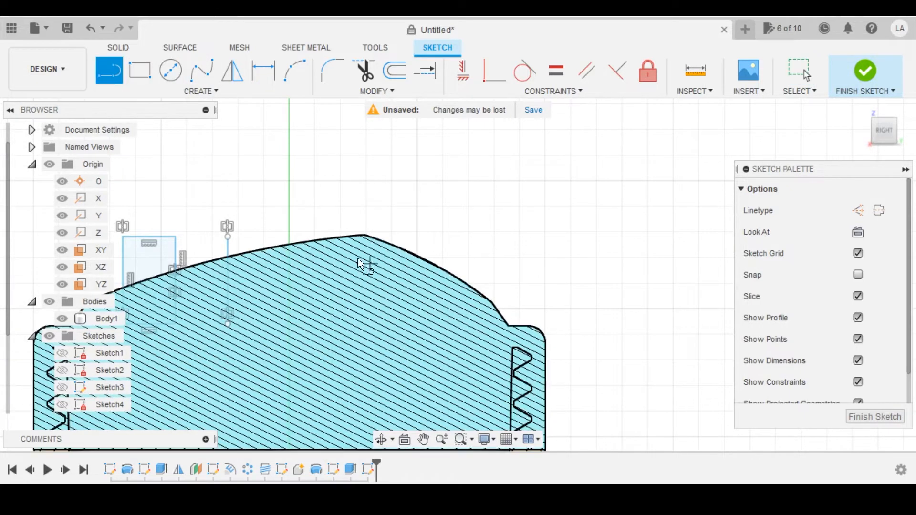
mouse_move(295, 253)
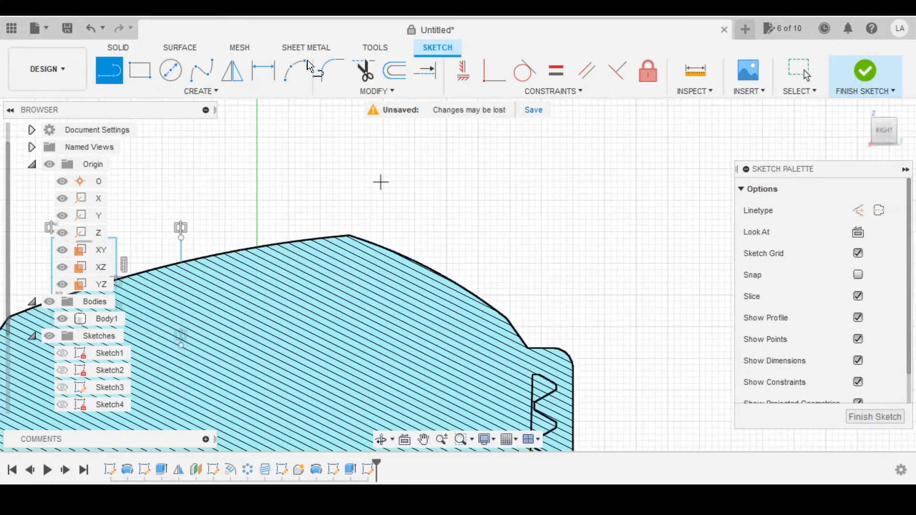
Place a Ø15 spout circle above the right slope with tangent lines down to the top
left_click(170, 69)
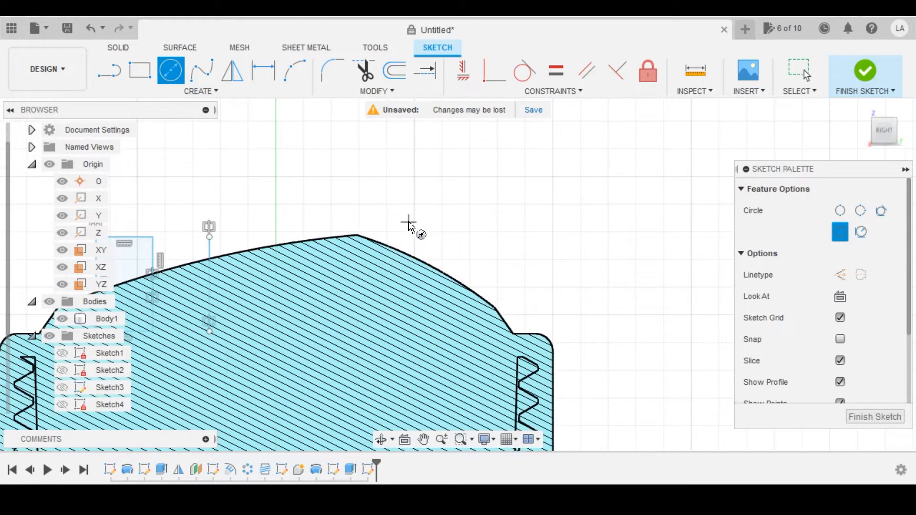
left_click(408, 223)
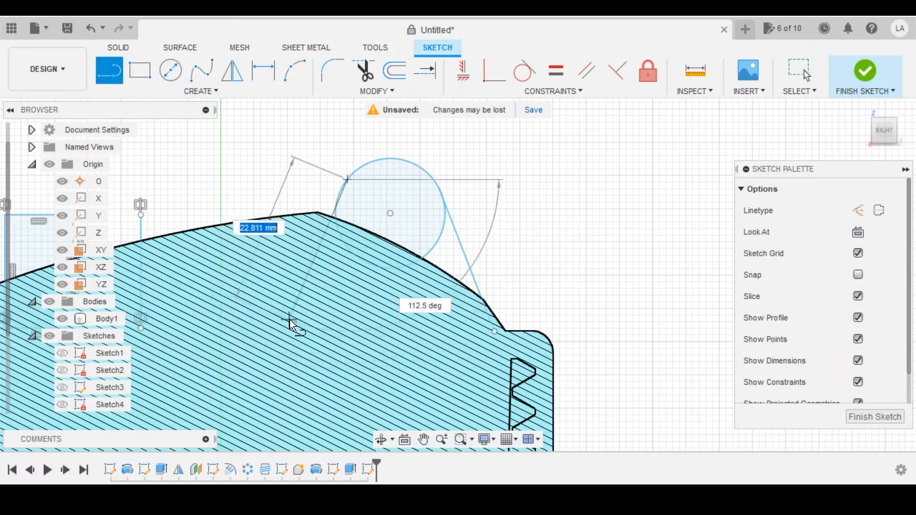
mouse_move(295, 326)
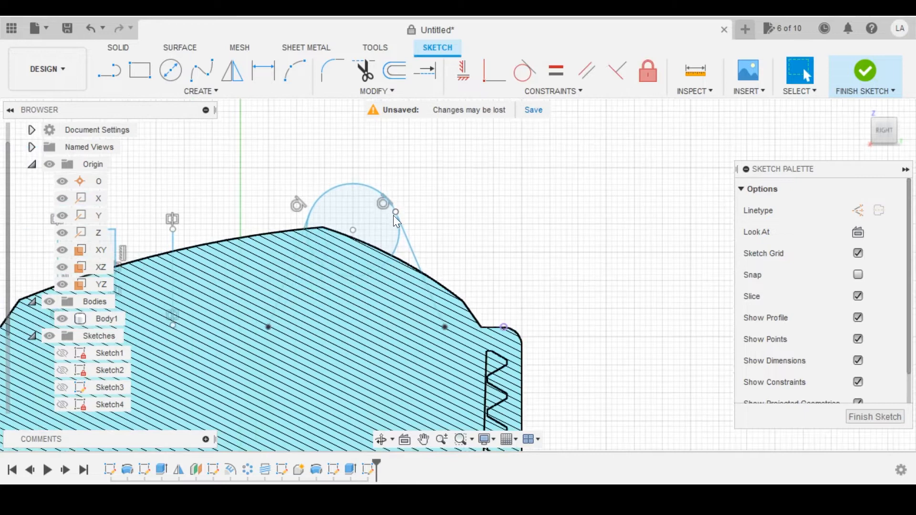
left_click_drag(413, 204, 476, 339)
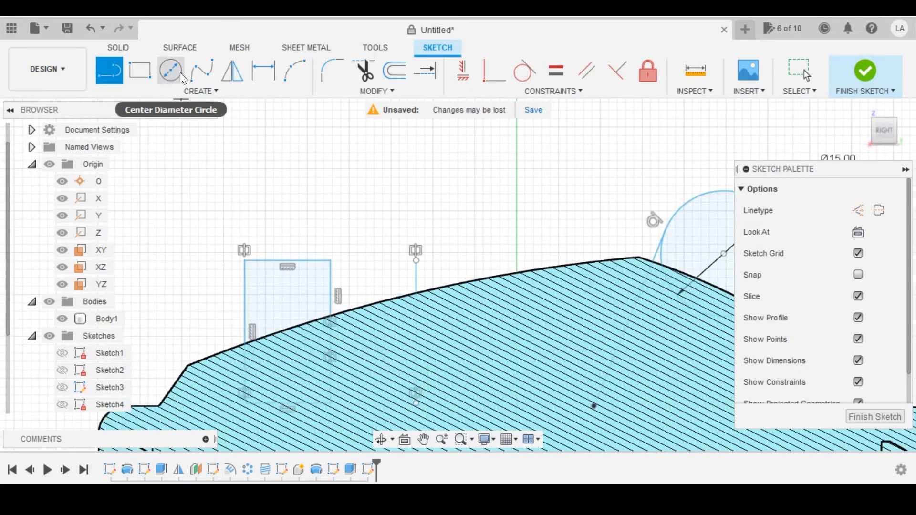
Draw a rectangle around the spout's outer end for a later cut
left_click(139, 70)
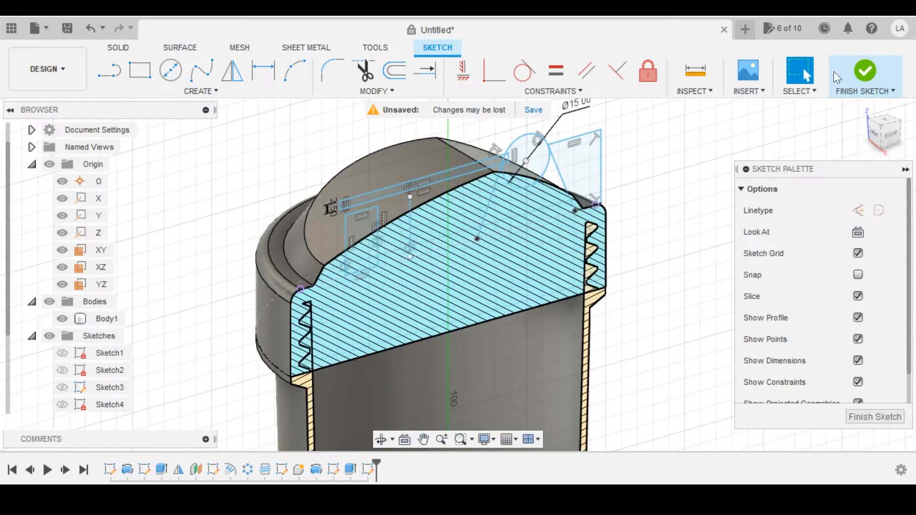
Cut the spout-end region with a symmetric 43.473 mm extrude
left_click(865, 69)
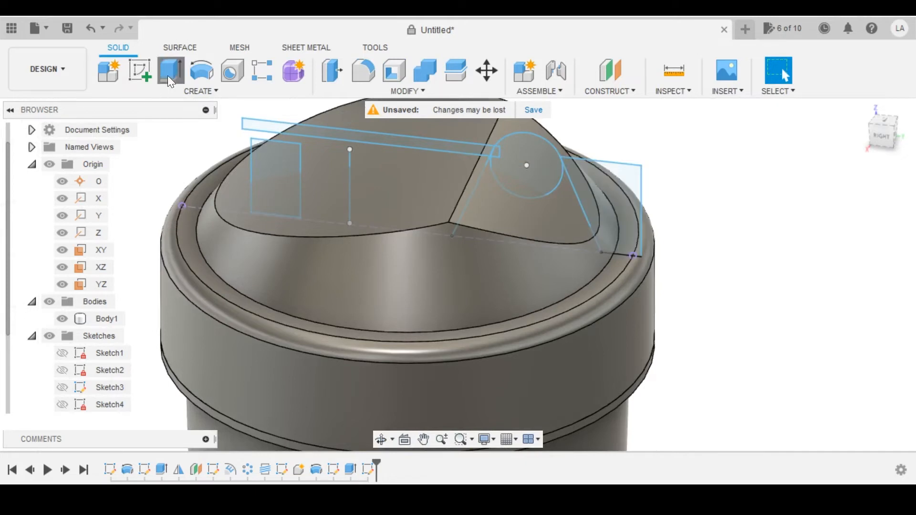
left_click(171, 70)
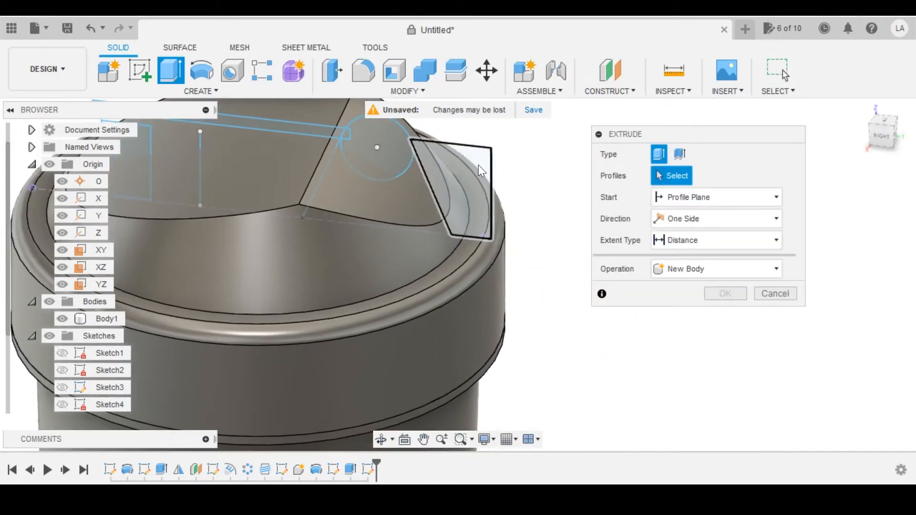
left_click(459, 187)
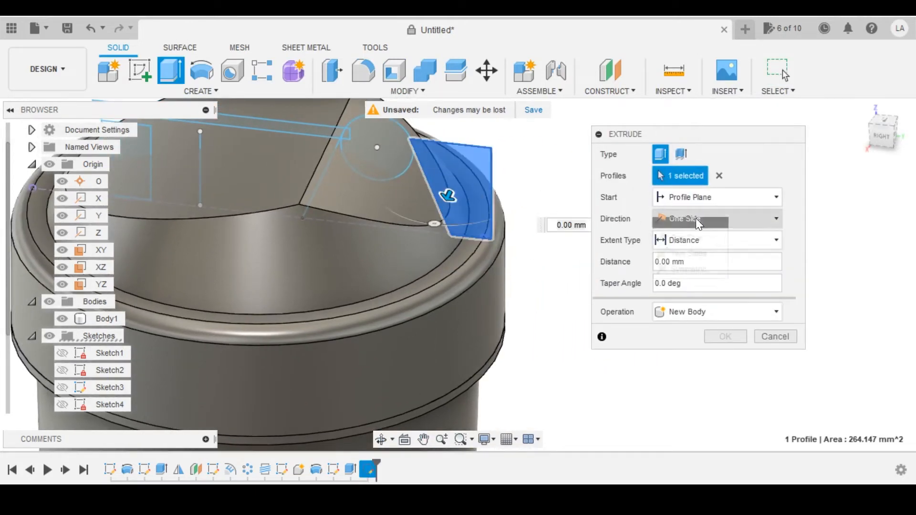
left_click(716, 219)
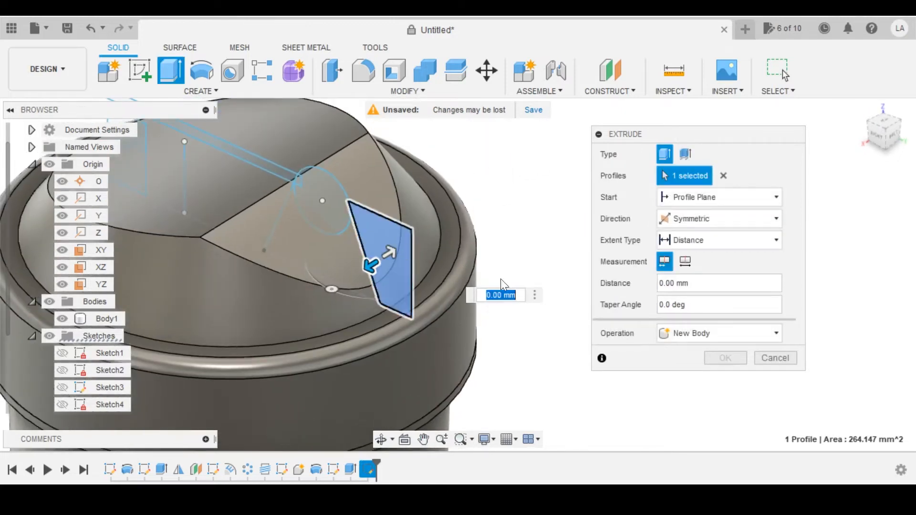
left_click_drag(386, 251, 525, 163)
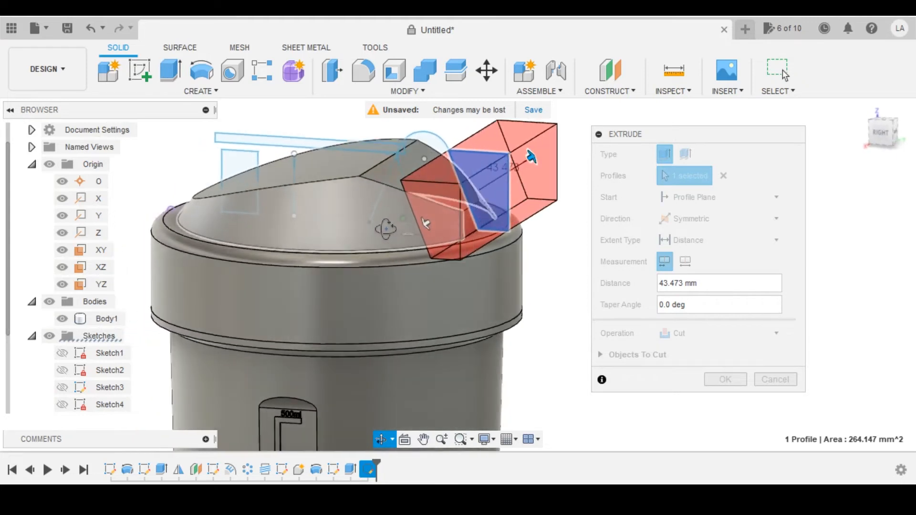
left_click(725, 379)
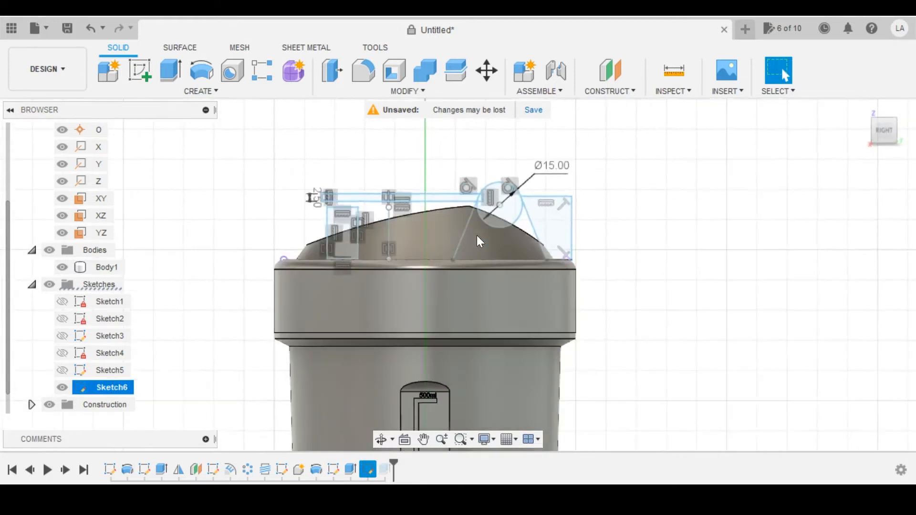
Edit Sketch6 to add a 53.6 mm horizontal line and a sloped line below the spout
double_click(110, 388)
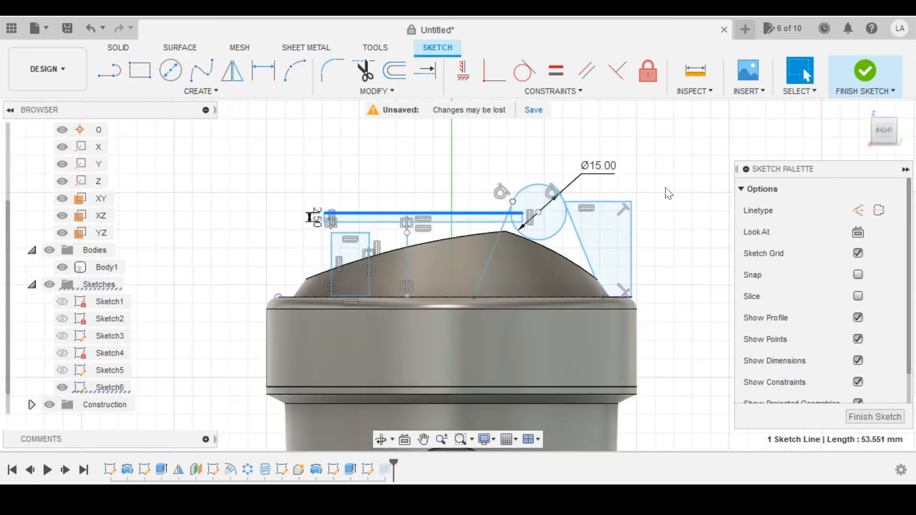
left_click(865, 70)
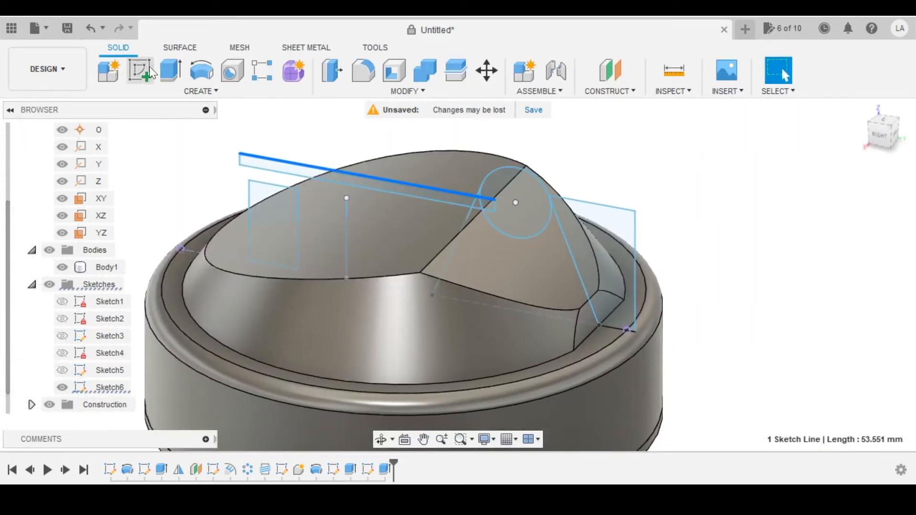
left_click(170, 70)
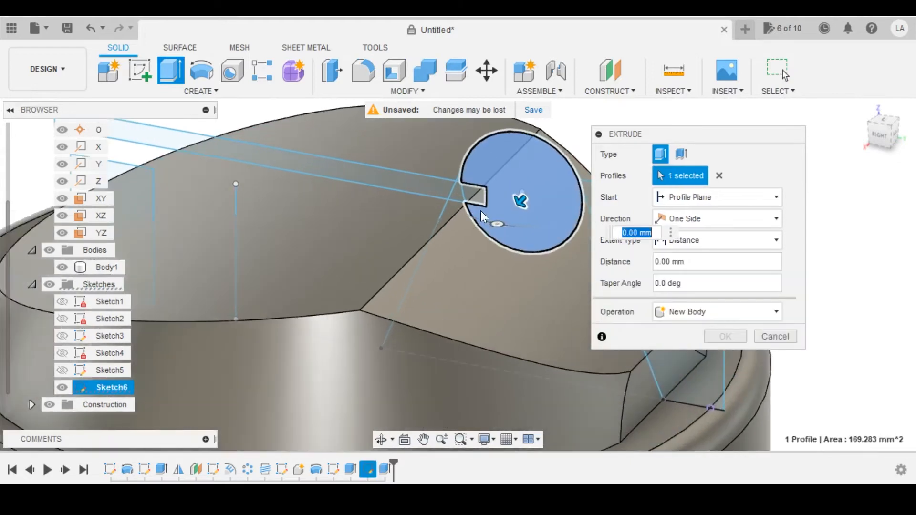
left_click(450, 199)
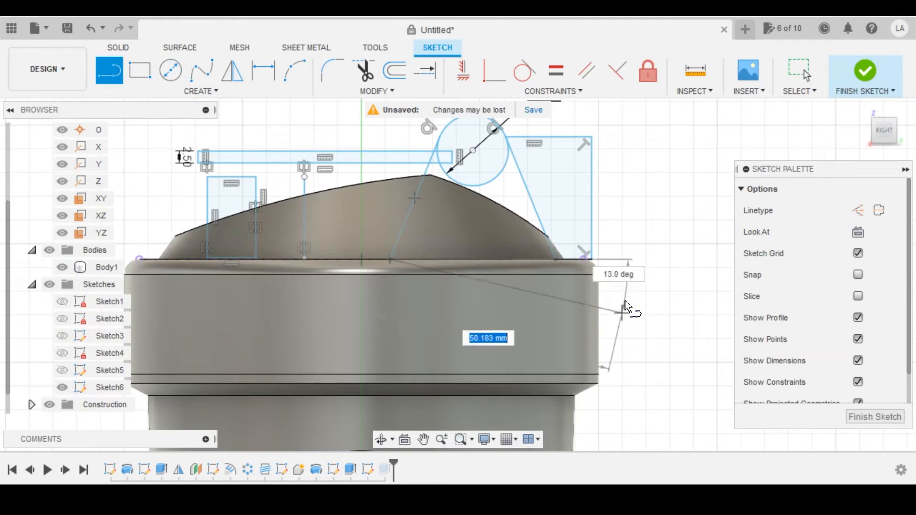
left_click(866, 70)
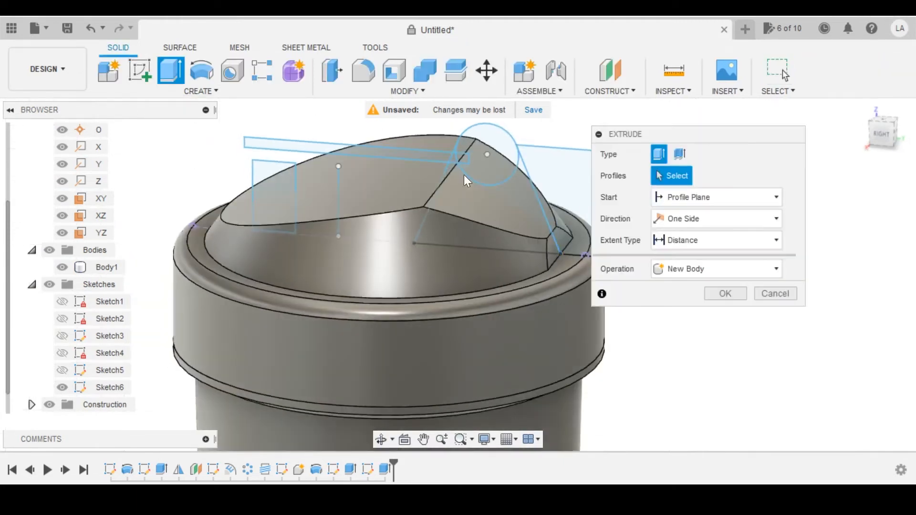
Extrude the four lid profiles symmetrically about 20 mm with the Intersect operation against the cap
left_click(457, 158)
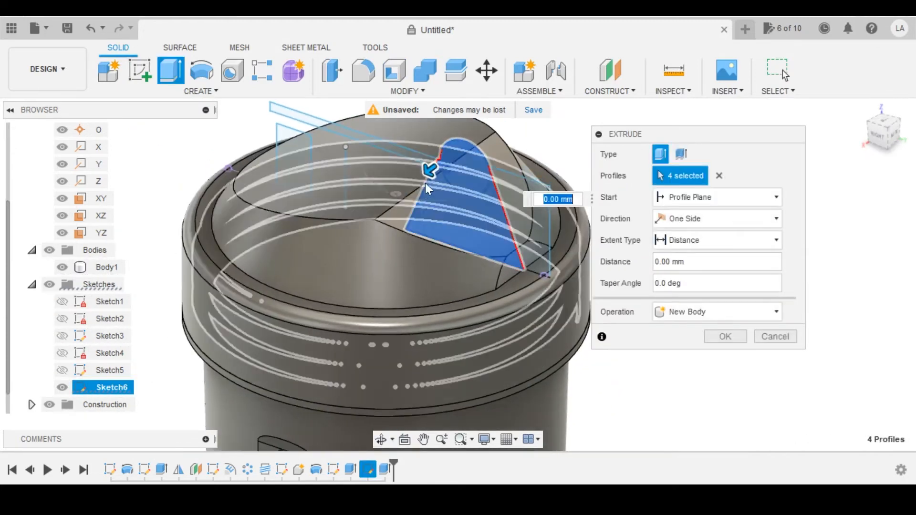
left_click(715, 219)
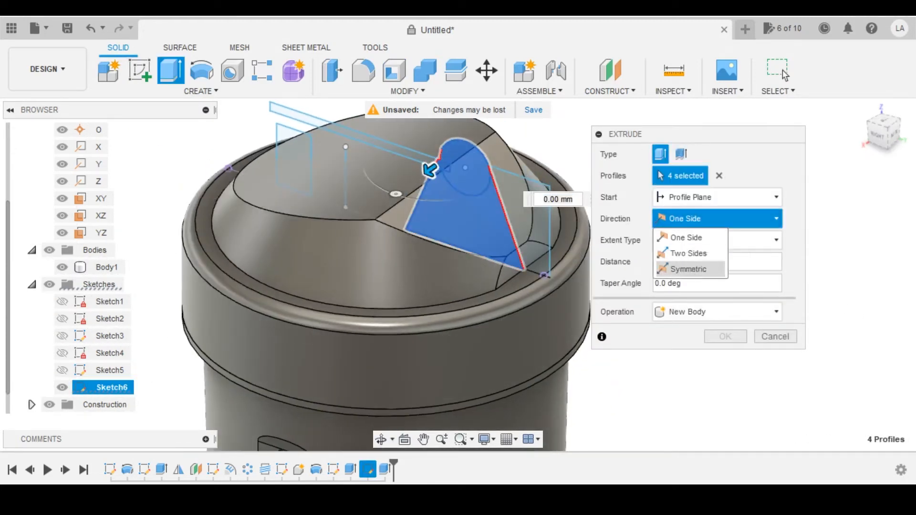
left_click(686, 269)
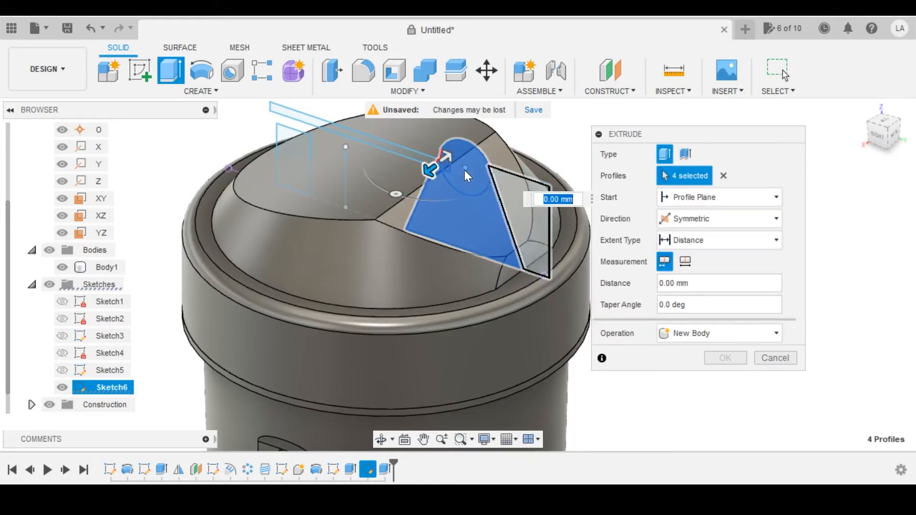
left_click_drag(432, 170, 386, 199)
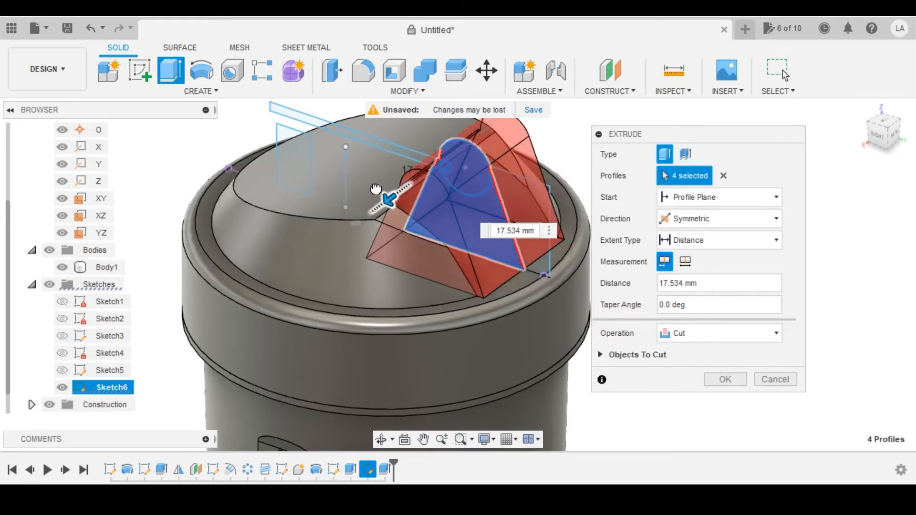
left_click(719, 333)
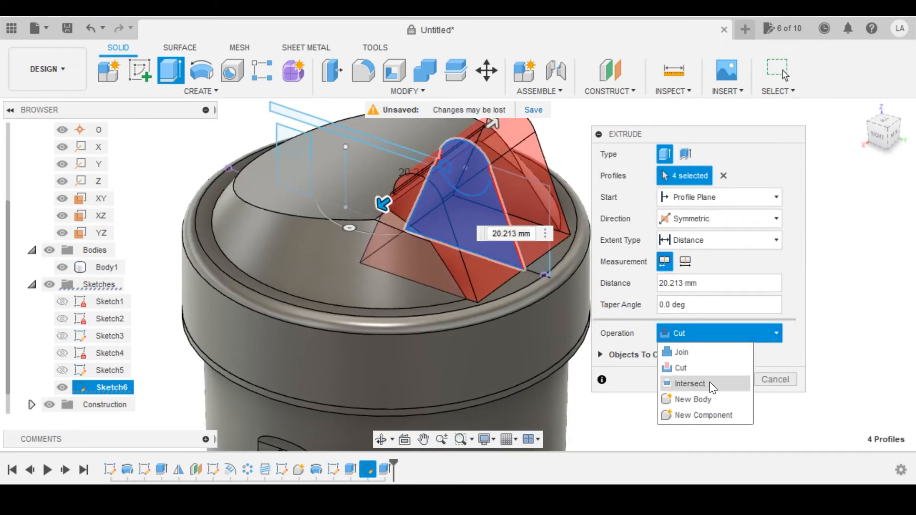
left_click(682, 352)
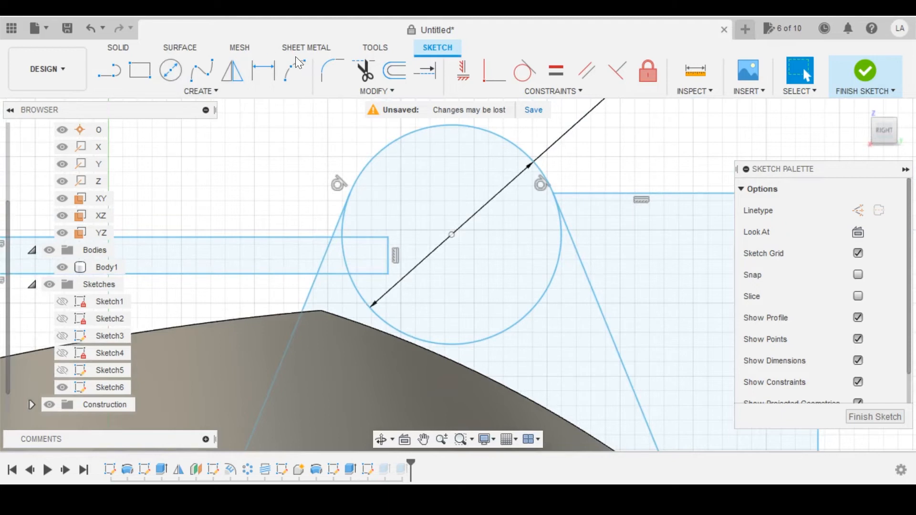
Add small tangent arcs rounding the corners where the side lines meet the Ø15 hinge circle
left_click(294, 69)
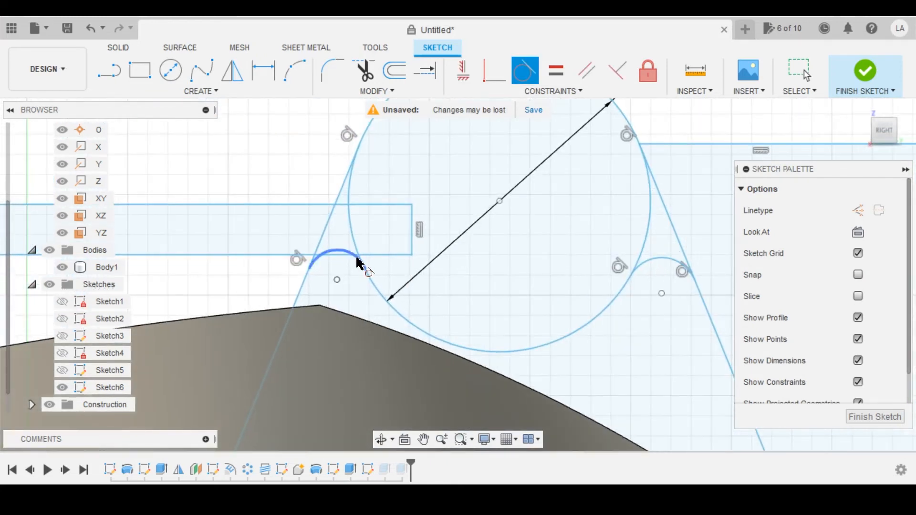
left_click(332, 255)
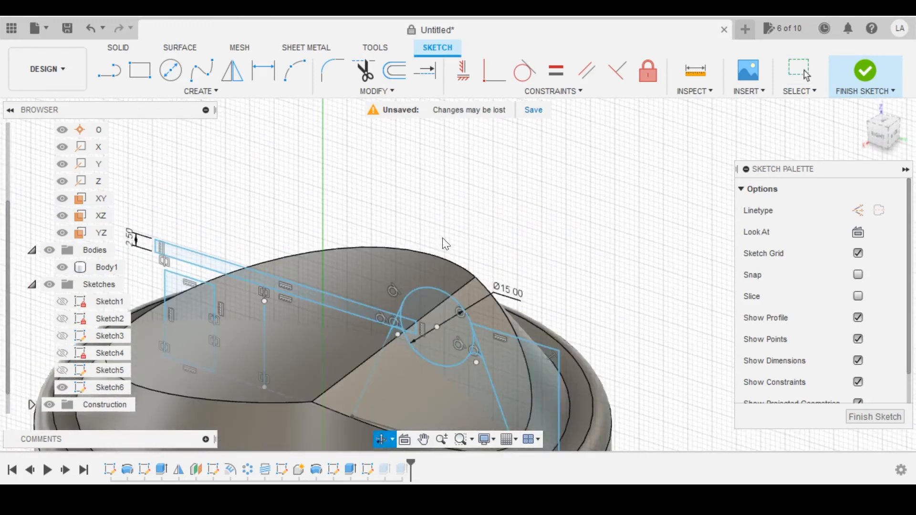
Finish the sketch and set up a symmetric cut extrude of the seven hinge profiles
left_click(864, 76)
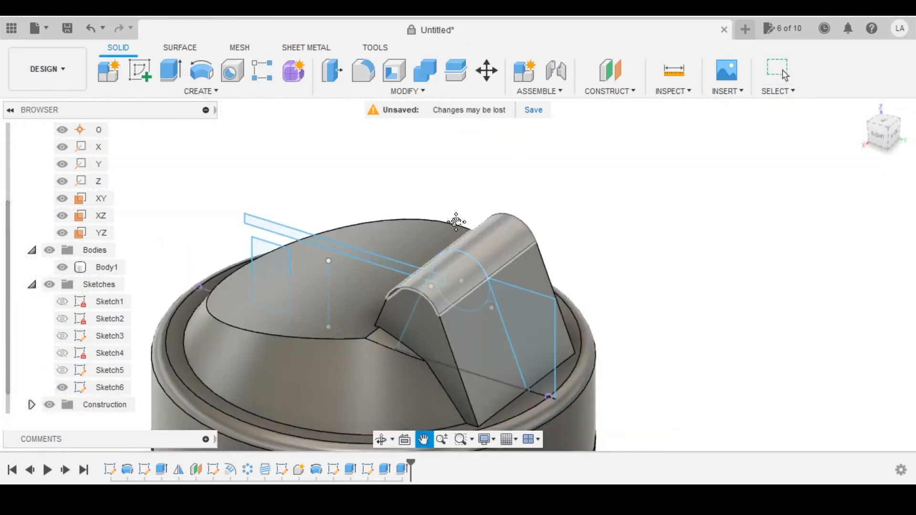
left_click(170, 70)
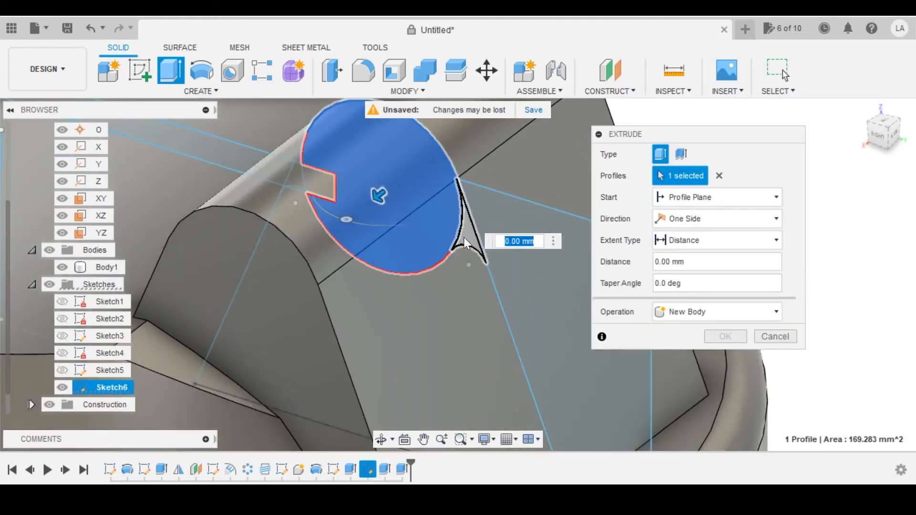
left_click(467, 239)
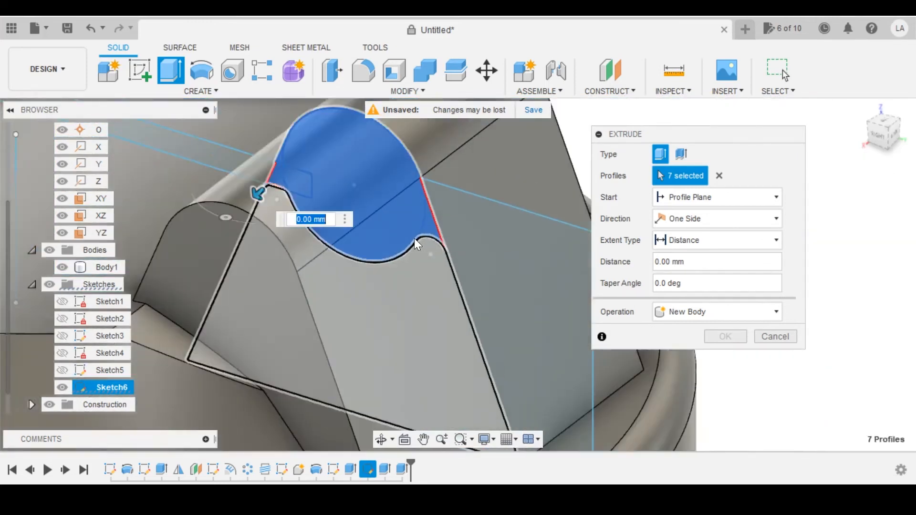
left_click(715, 219)
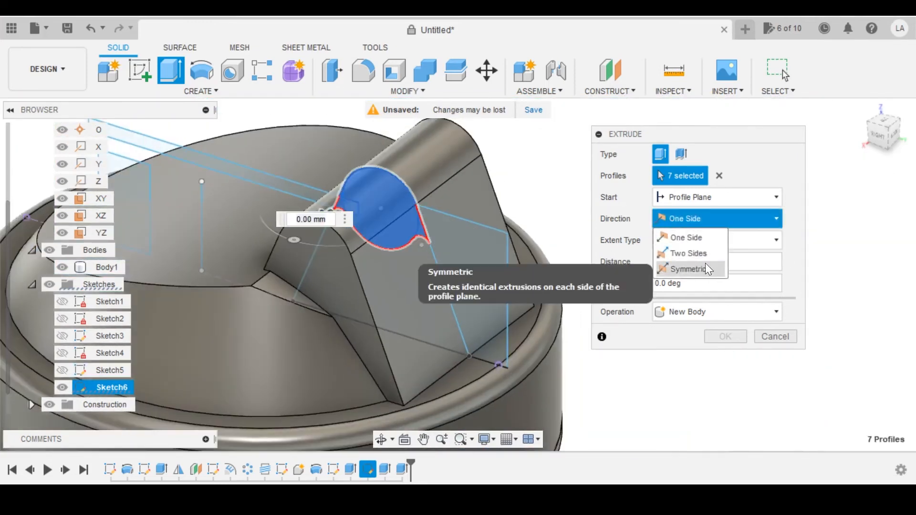
left_click(689, 269)
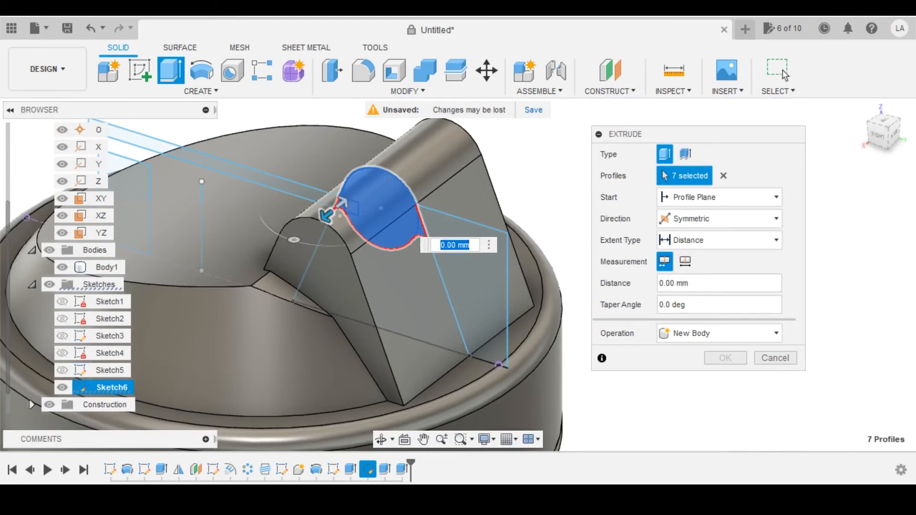
left_click(718, 333)
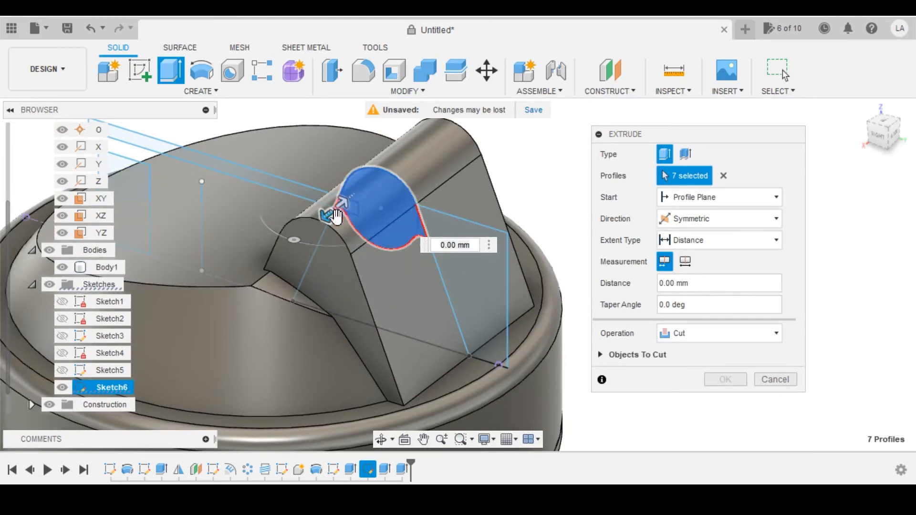
Widen the channel cut through the hinge block to about 16 mm, checking it from behind
left_click_drag(336, 201, 298, 239)
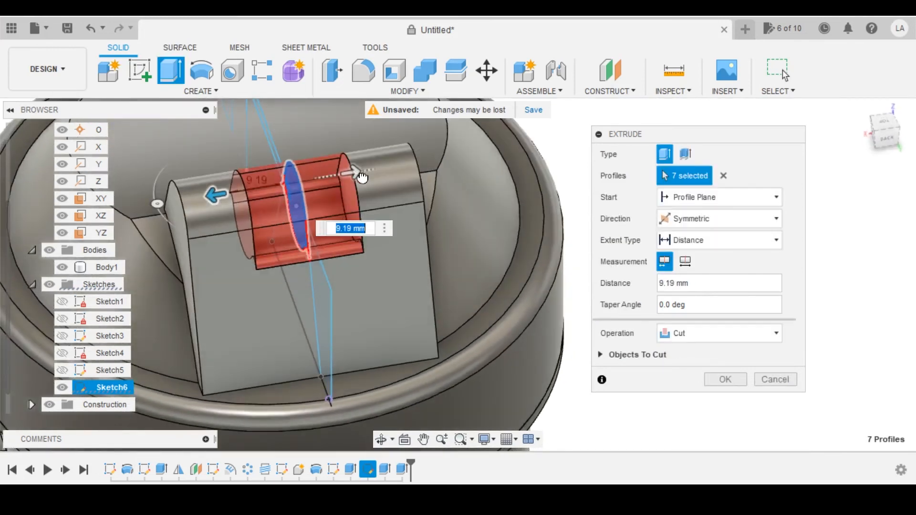
left_click_drag(363, 177, 391, 165)
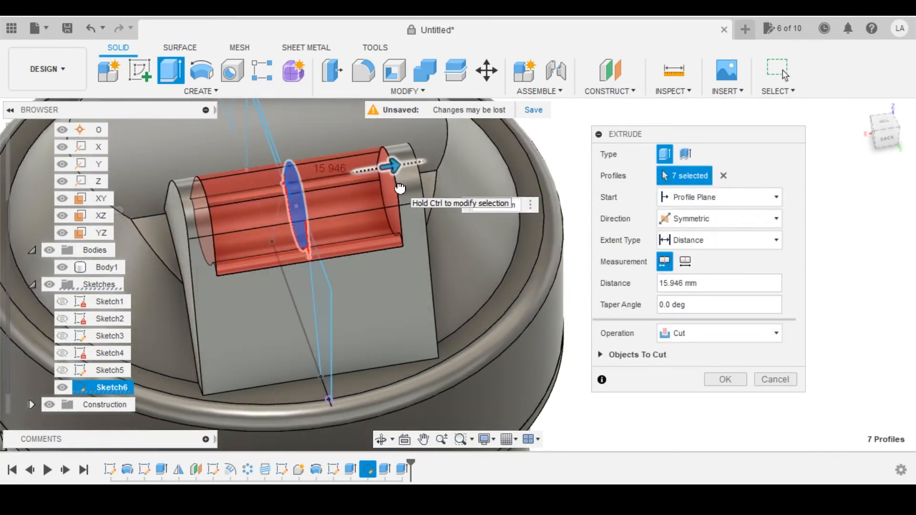
left_click_drag(388, 166, 394, 163)
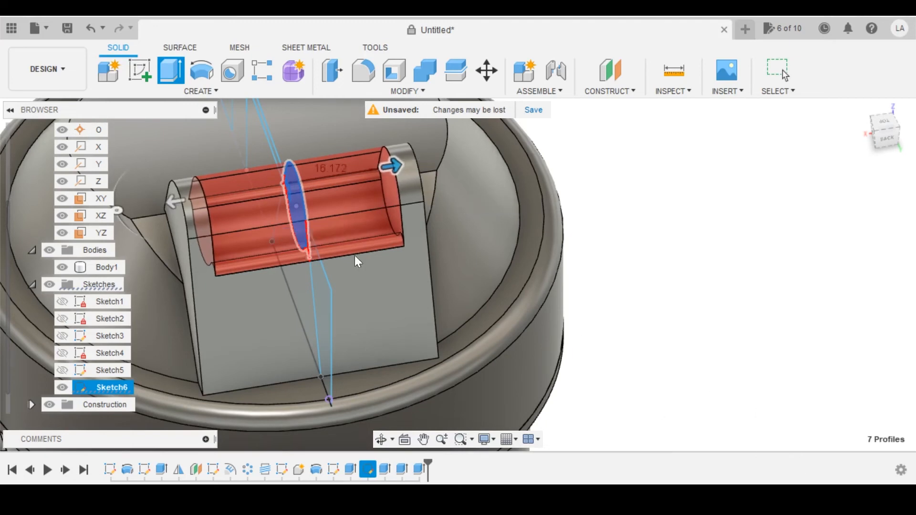
left_click_drag(356, 264, 503, 193)
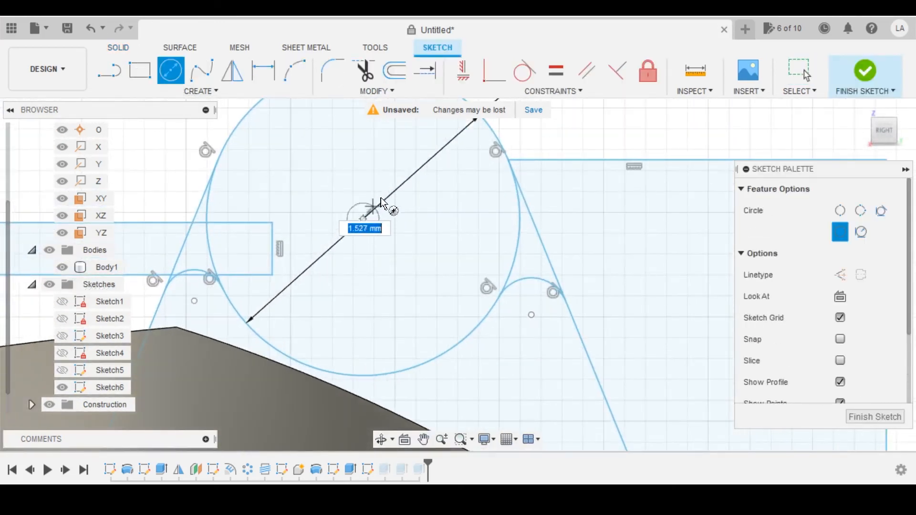
Draw a 3 mm pin circle at the centre of the large hinge circle
type("3")
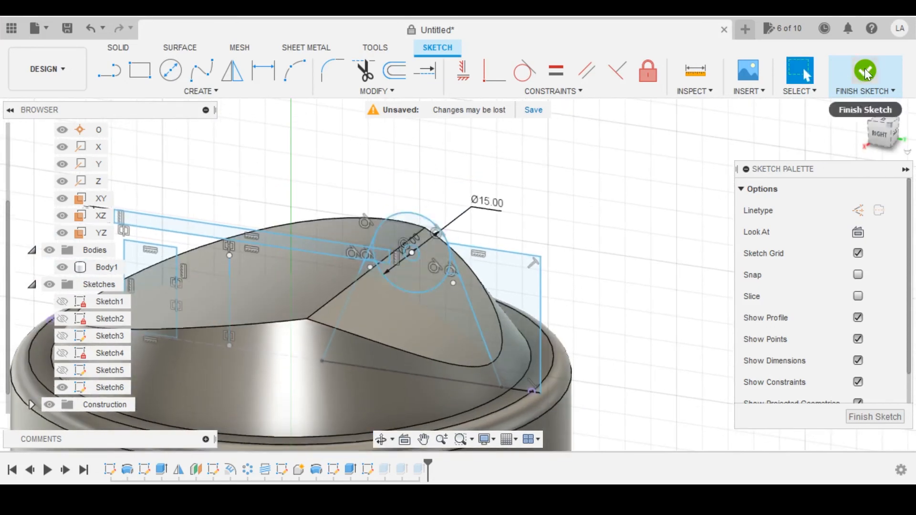
Finish the sketch and start an extrude of the 3 mm pin circle
left_click(865, 76)
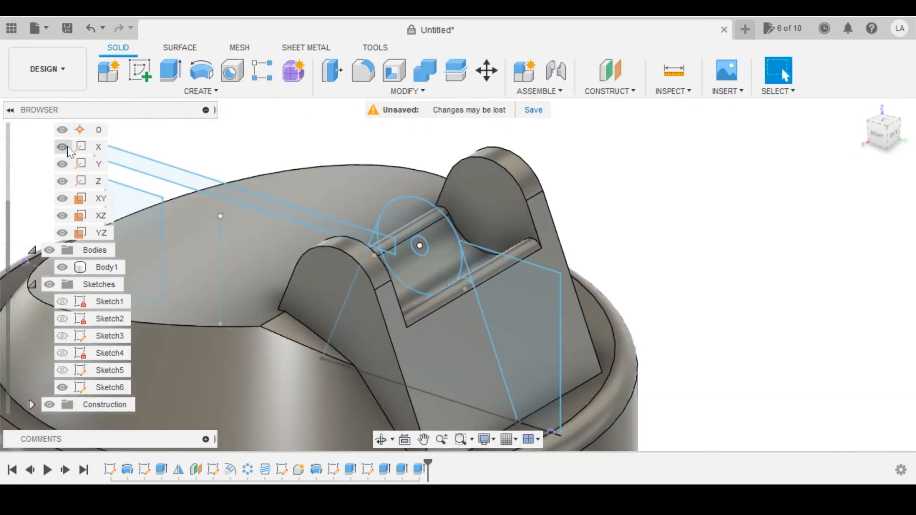
left_click(170, 72)
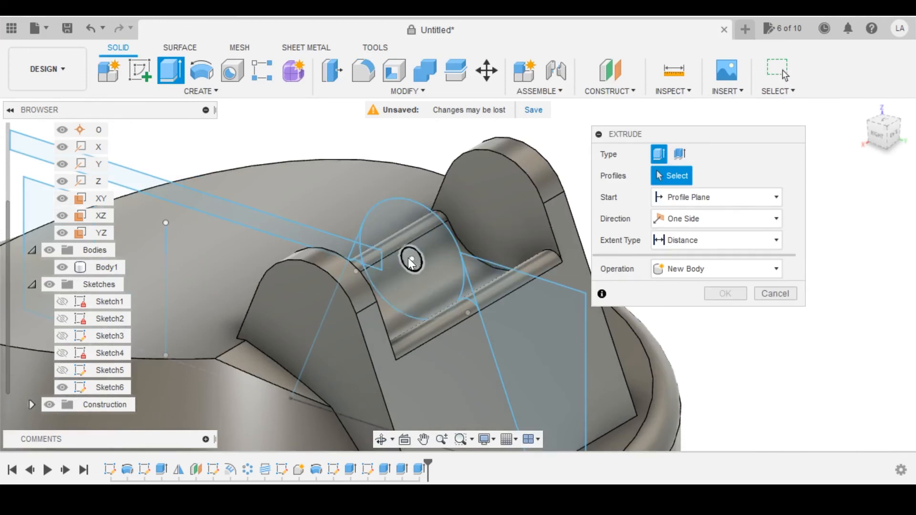
left_click(409, 261)
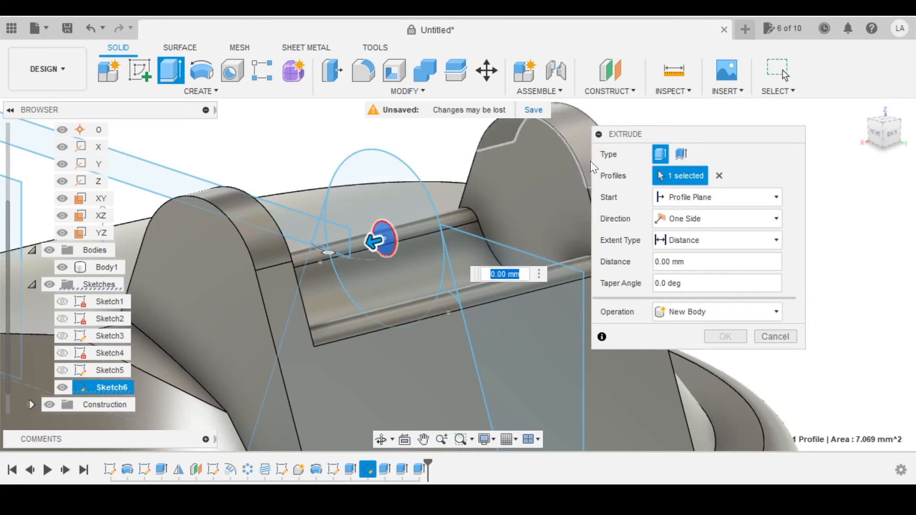
left_click(715, 197)
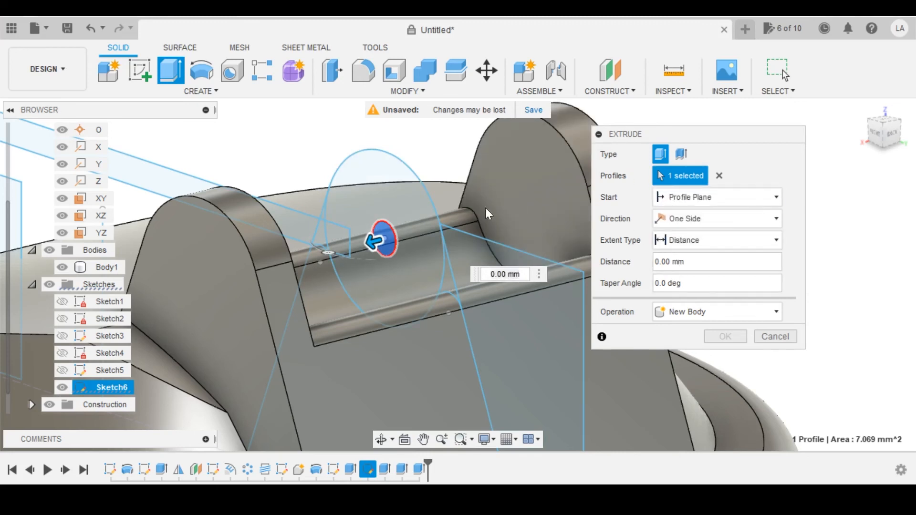
Make the pin hole a symmetric cut stretched about 18 mm along the hinge channel
left_click(717, 218)
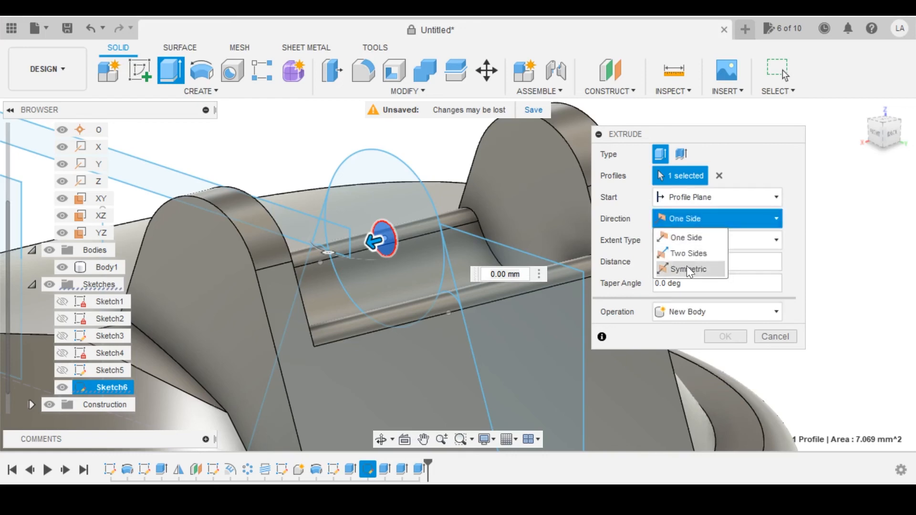
left_click(689, 269)
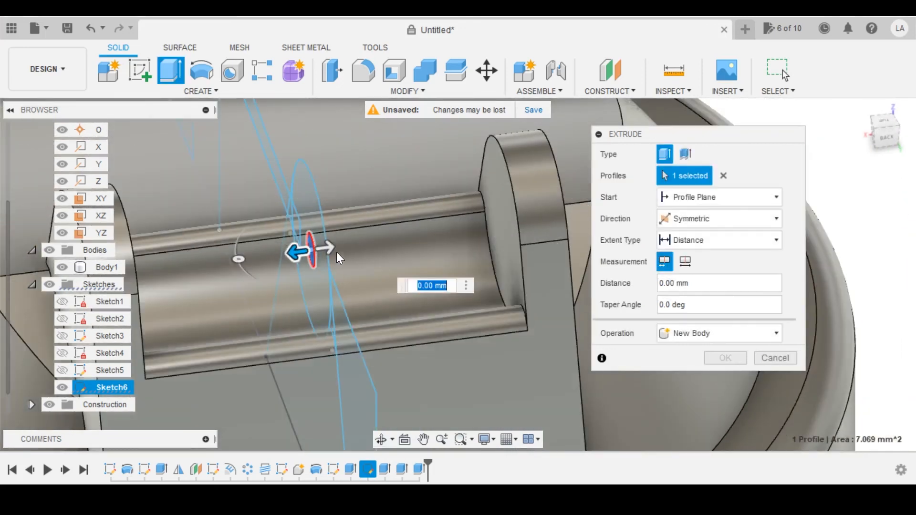
left_click(718, 333)
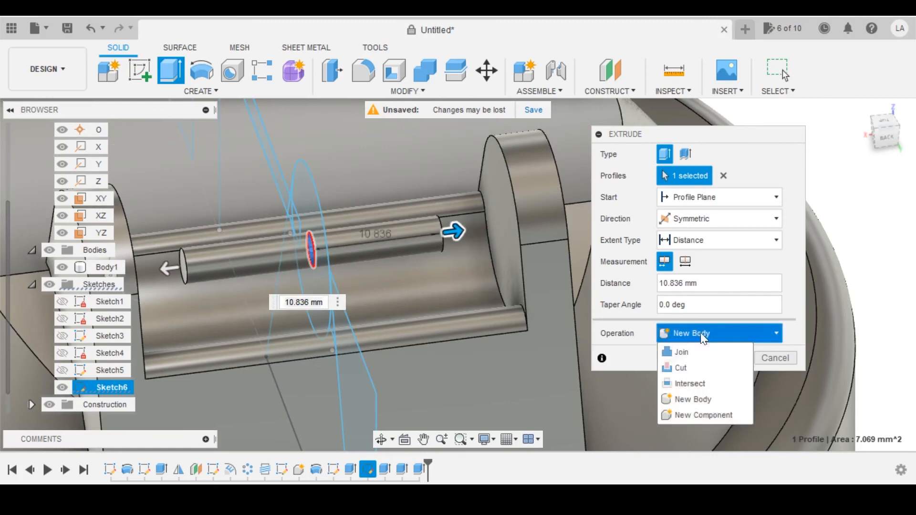
left_click(678, 368)
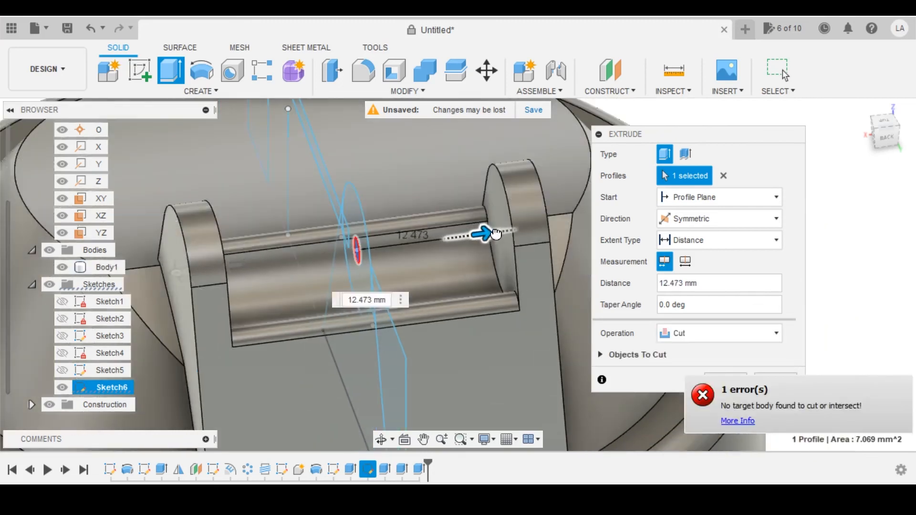
left_click_drag(482, 234, 532, 228)
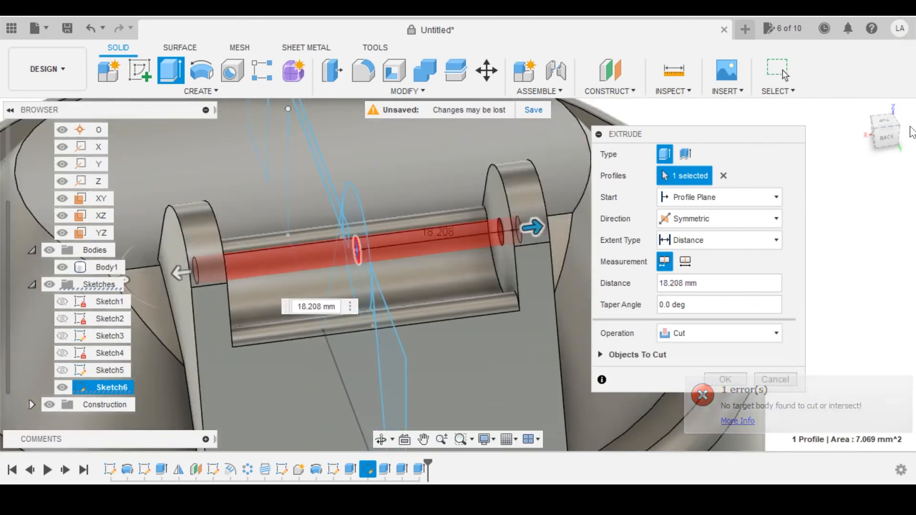